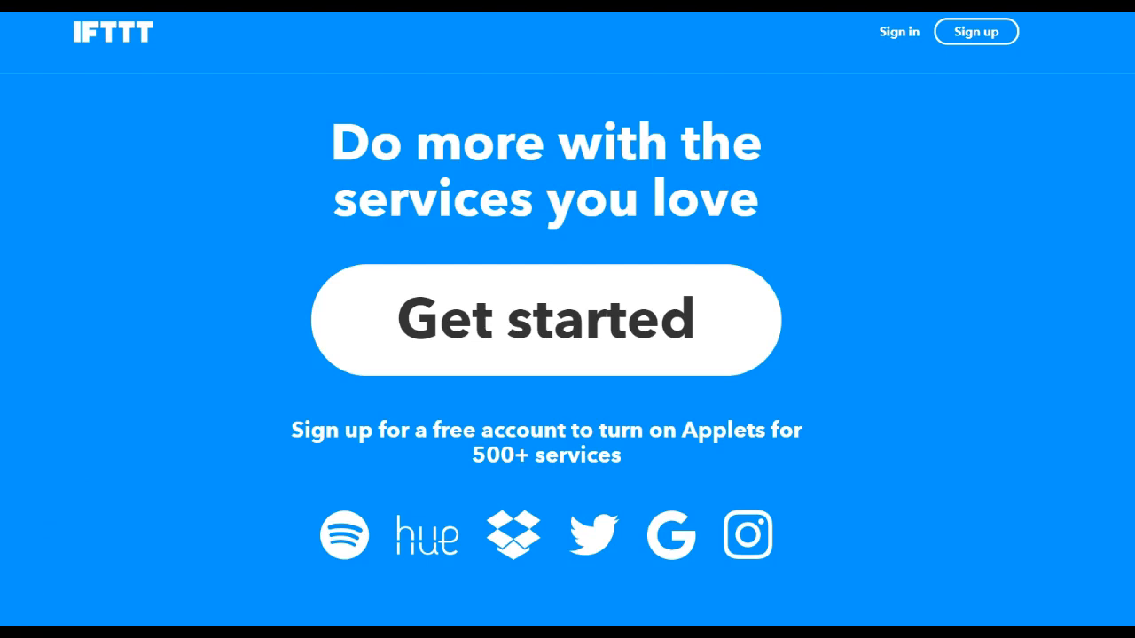
pyautogui.moveTo(755, 108)
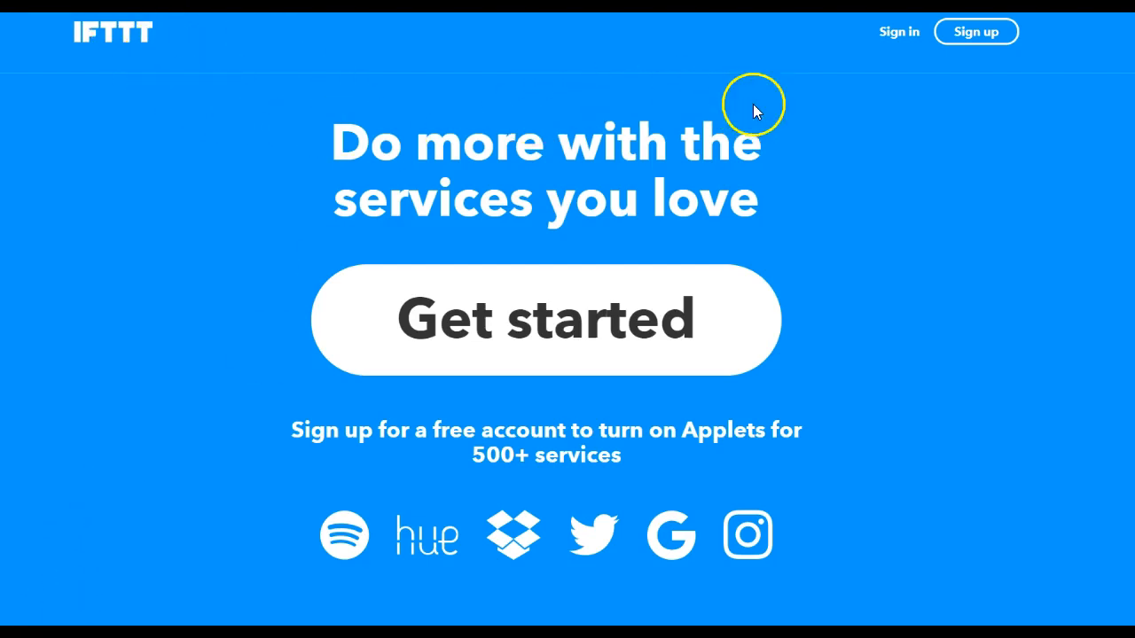
# Sign in to the IFTTT account to reach the Discover page of recommended applets
pyautogui.click(546, 319)
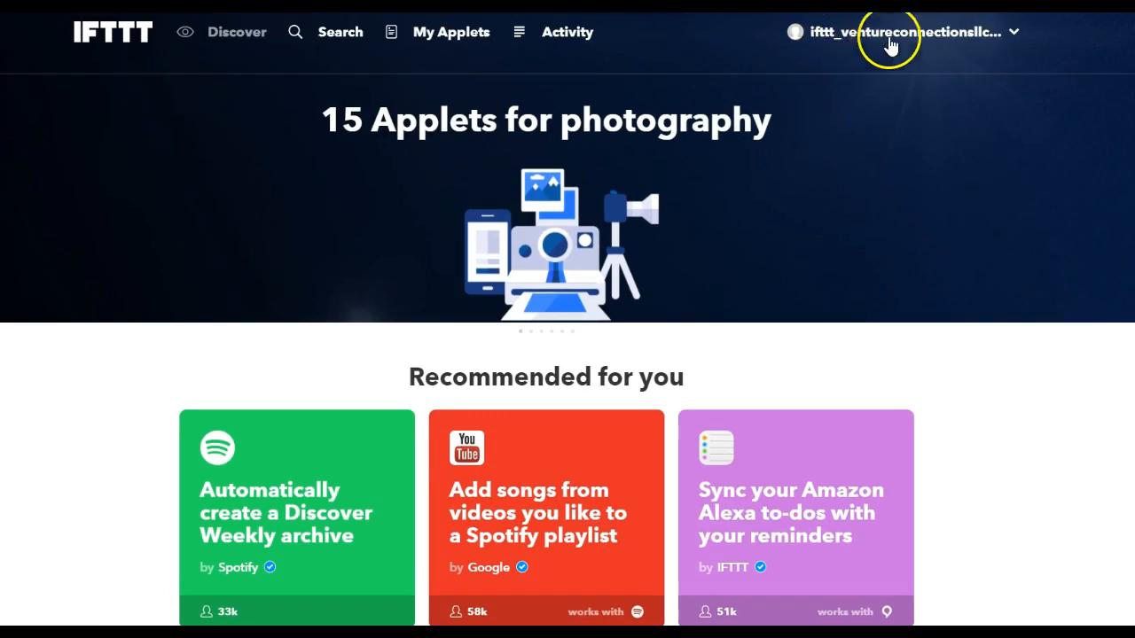
pyautogui.moveTo(989, 42)
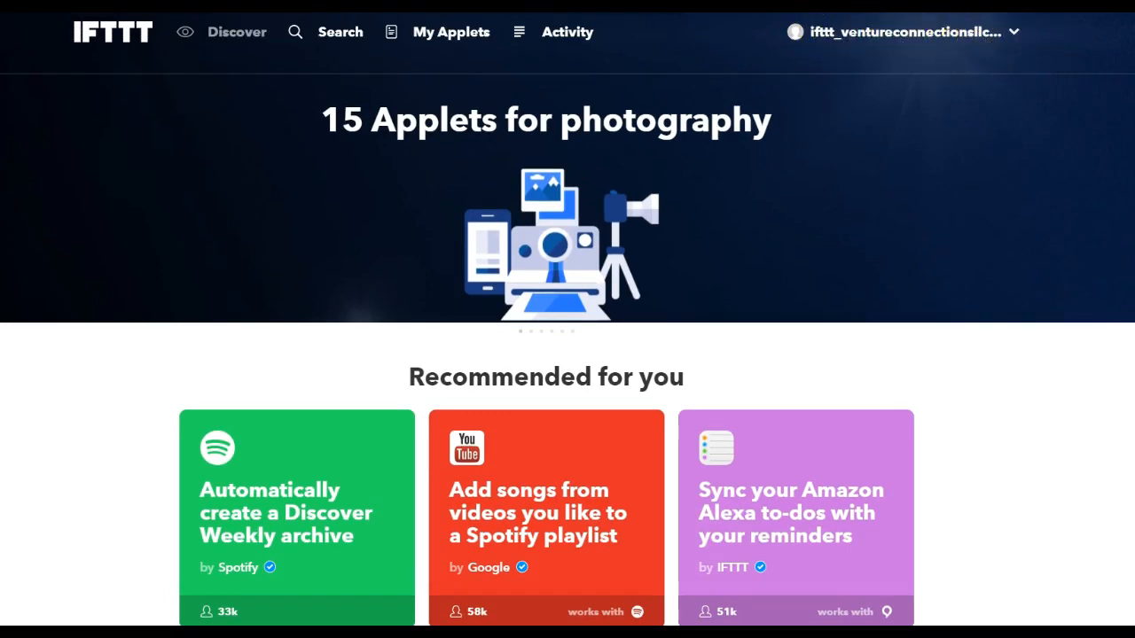
pyautogui.scroll(-3)
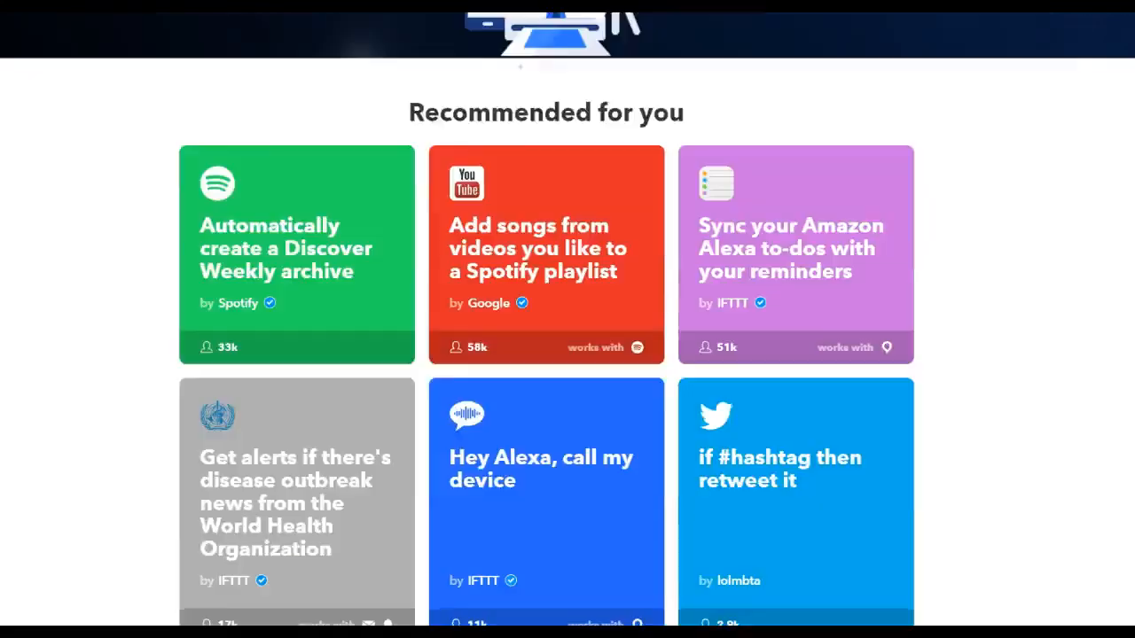
pyautogui.scroll(3)
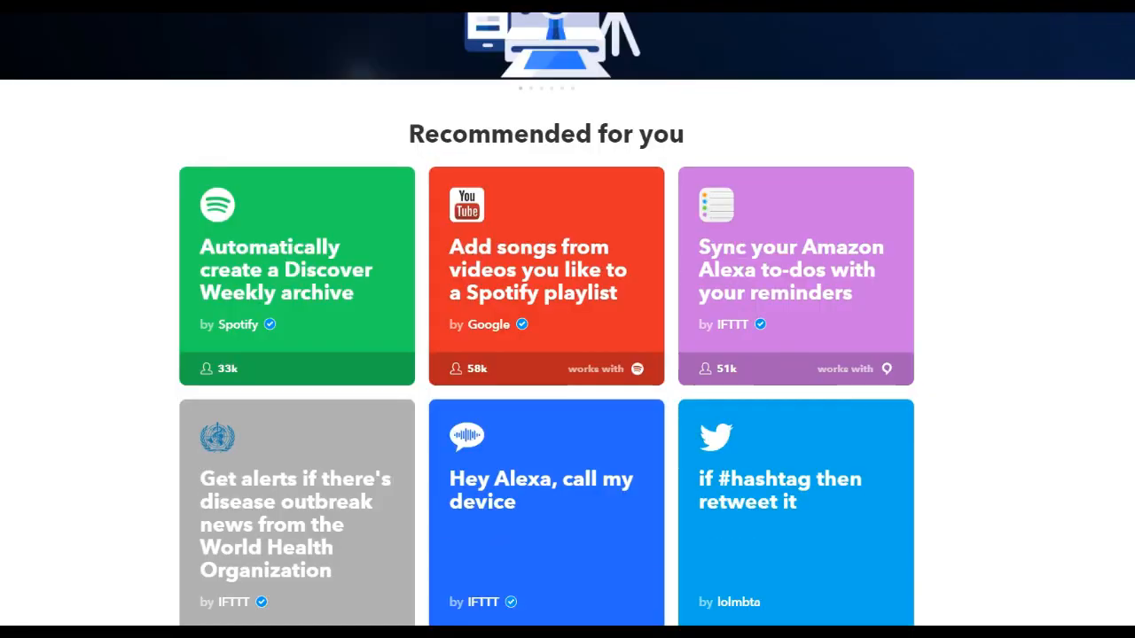
pyautogui.scroll(3)
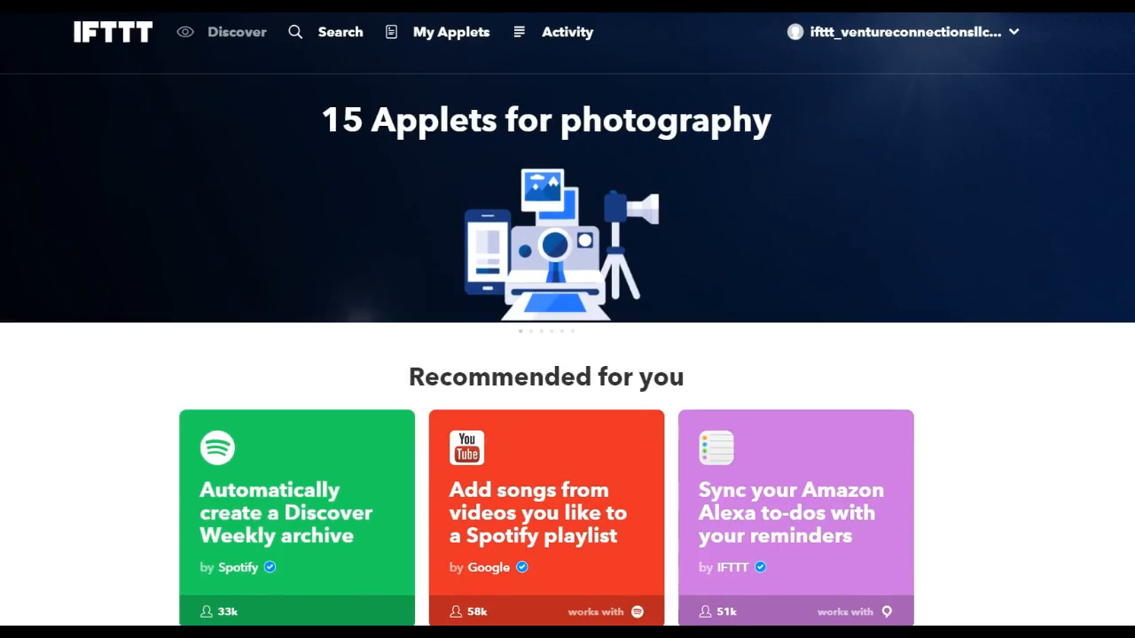
# Search IFTTT for 'craigslist' and browse the matching Craigslist applets
pyautogui.click(340, 32)
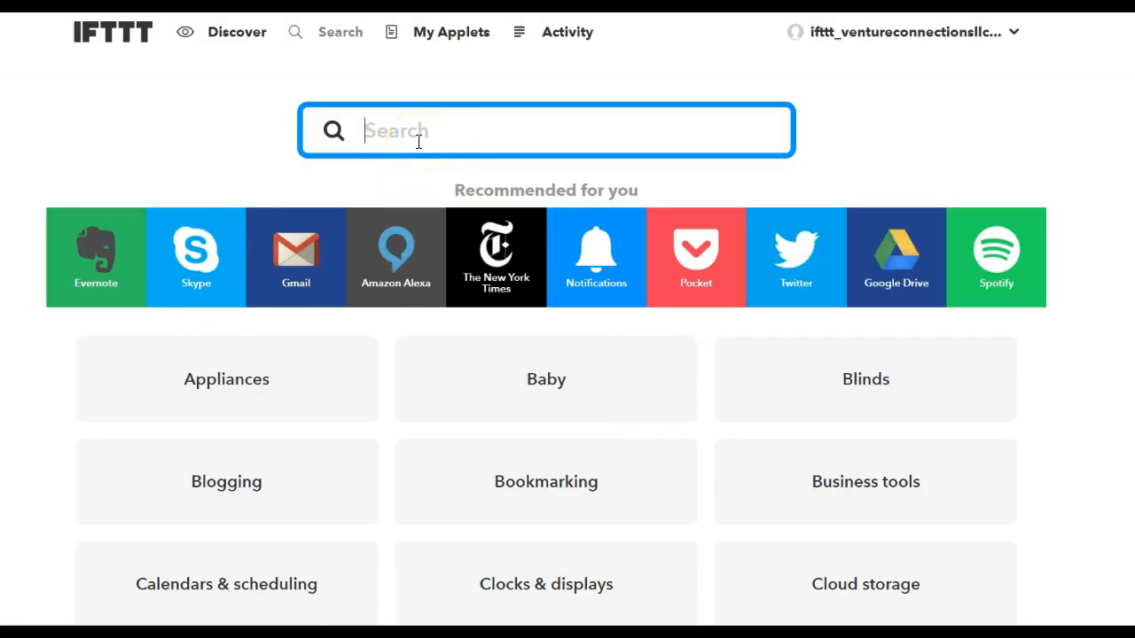
pyautogui.write('craigslist')
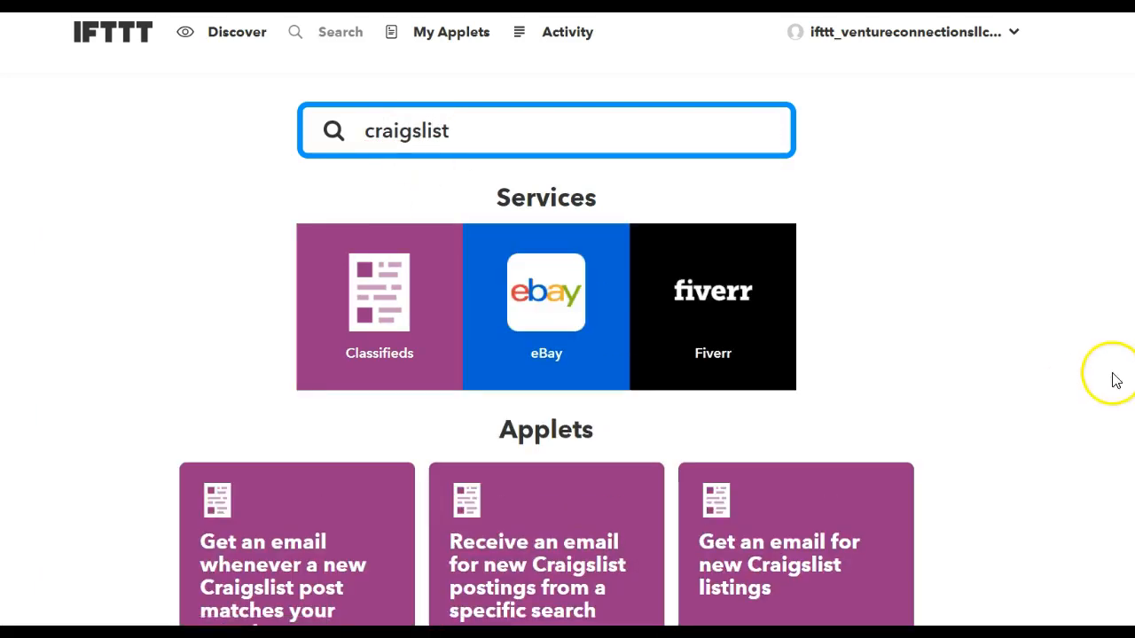
pyautogui.scroll(-3)
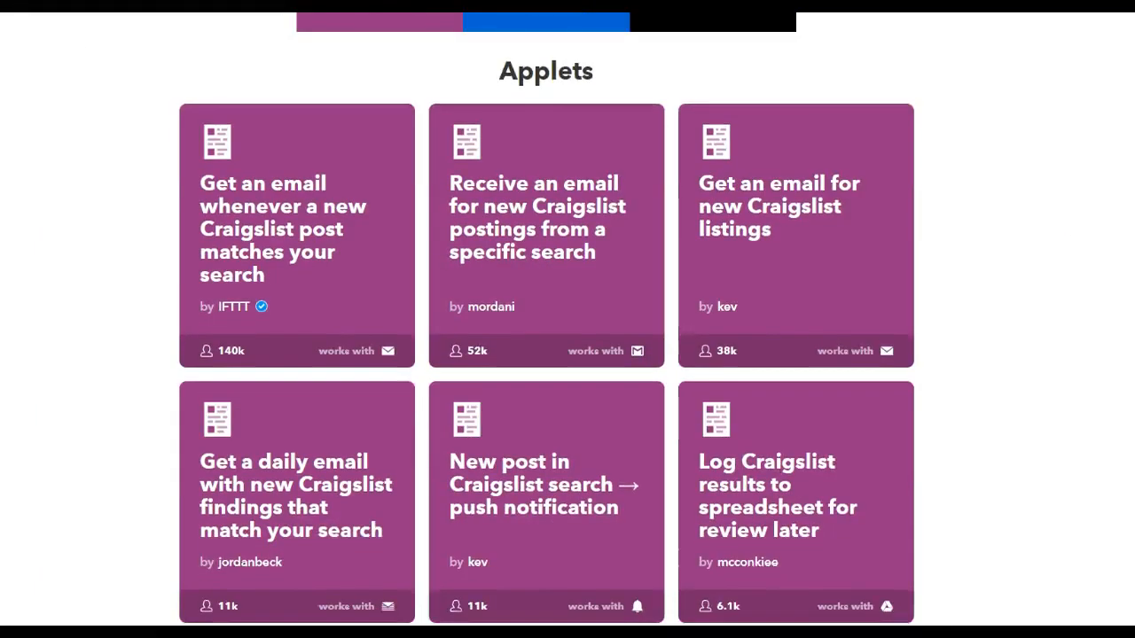
pyautogui.scroll(-3)
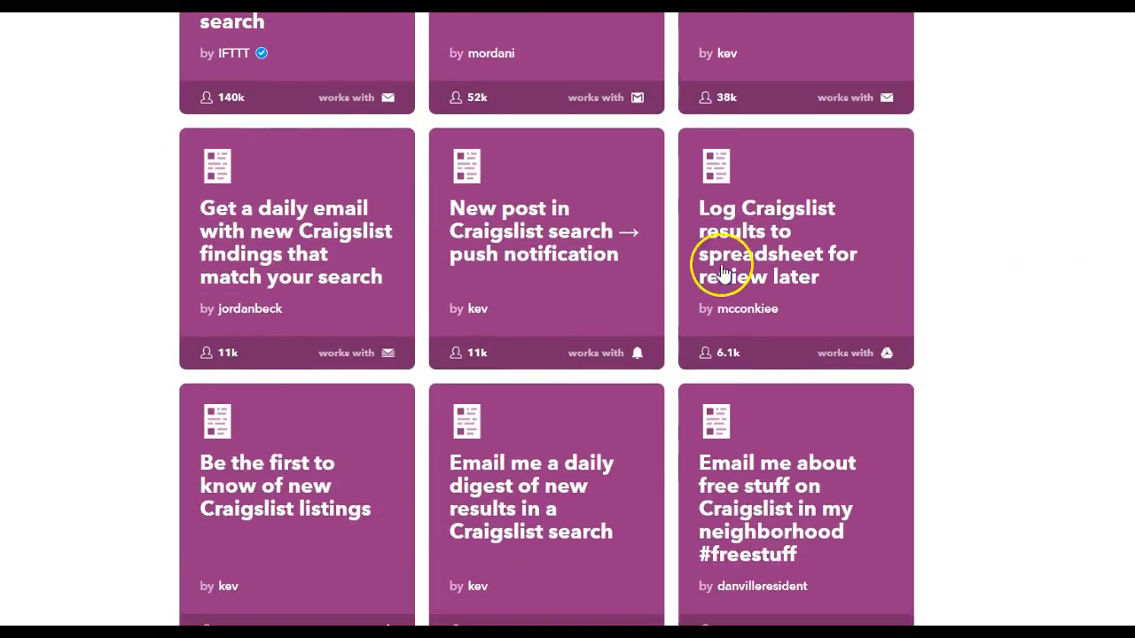
pyautogui.moveTo(804, 257)
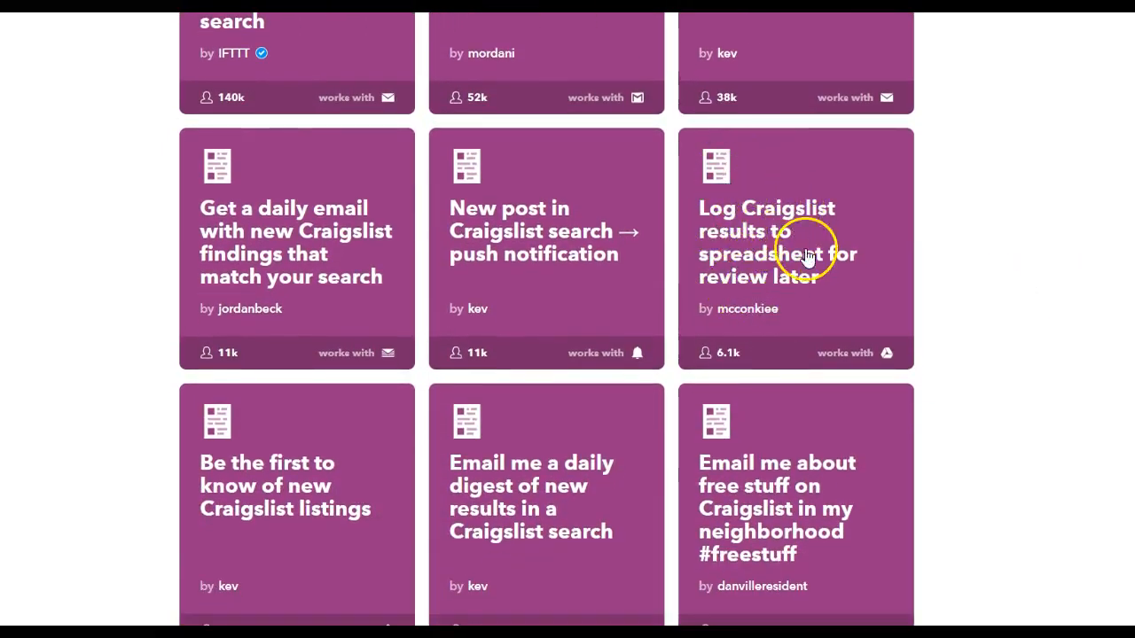
pyautogui.moveTo(780, 287)
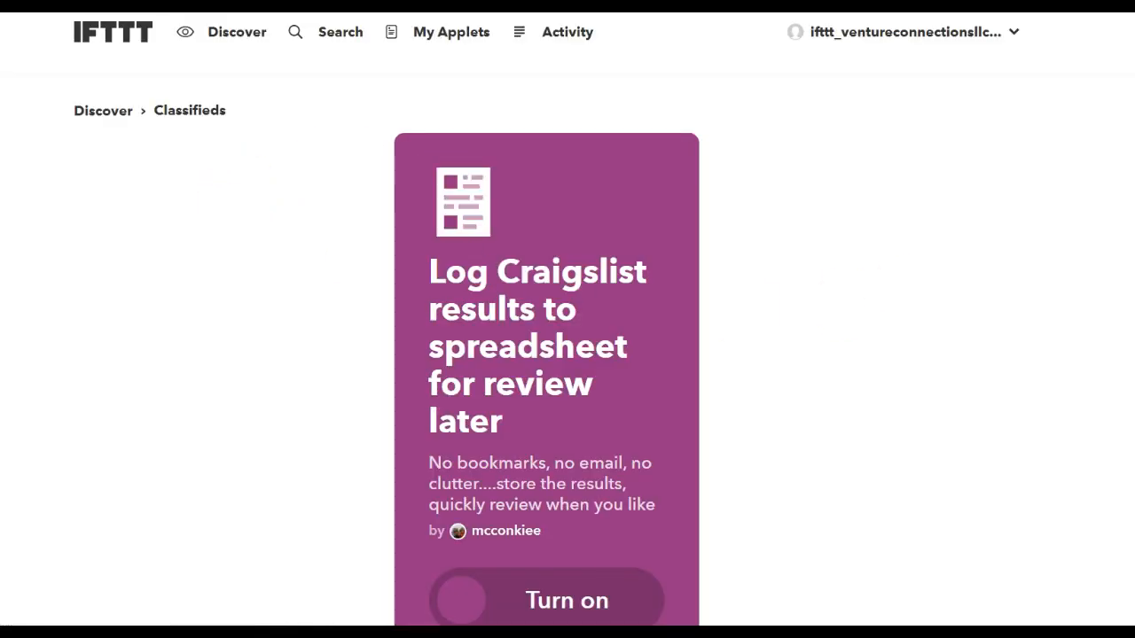
# Turn on the Craigslist spreadsheet applet, granting access and connecting the Classifieds service
pyautogui.click(546, 599)
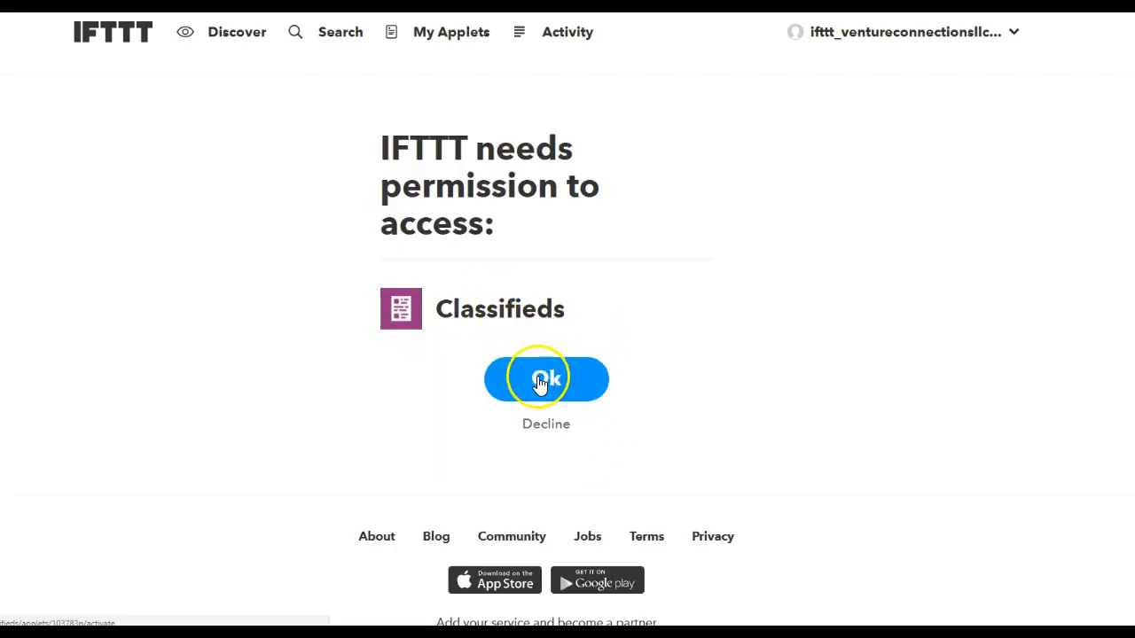
pyautogui.click(546, 379)
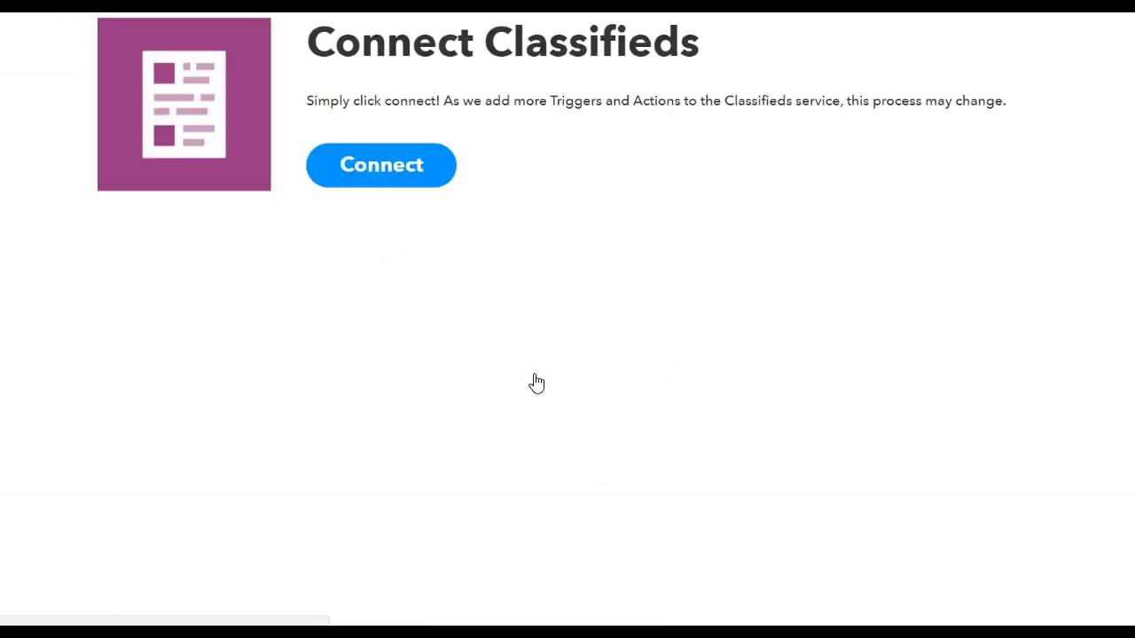
pyautogui.click(379, 165)
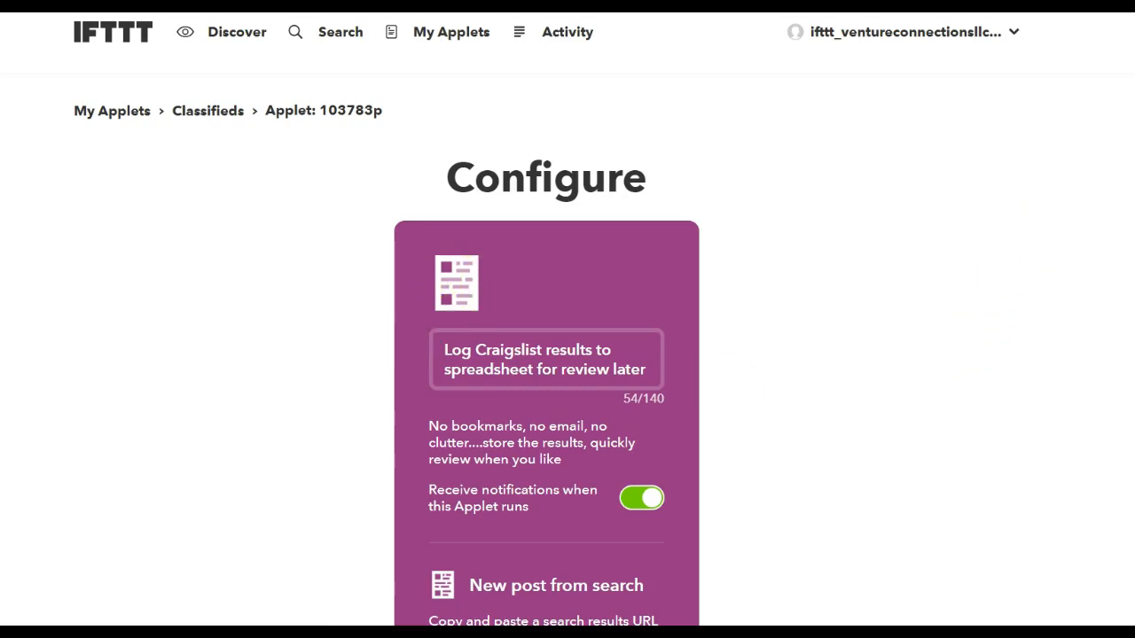
# Reach the applet's empty 'Enter search results URL' field on the Configure page
pyautogui.scroll(-3)
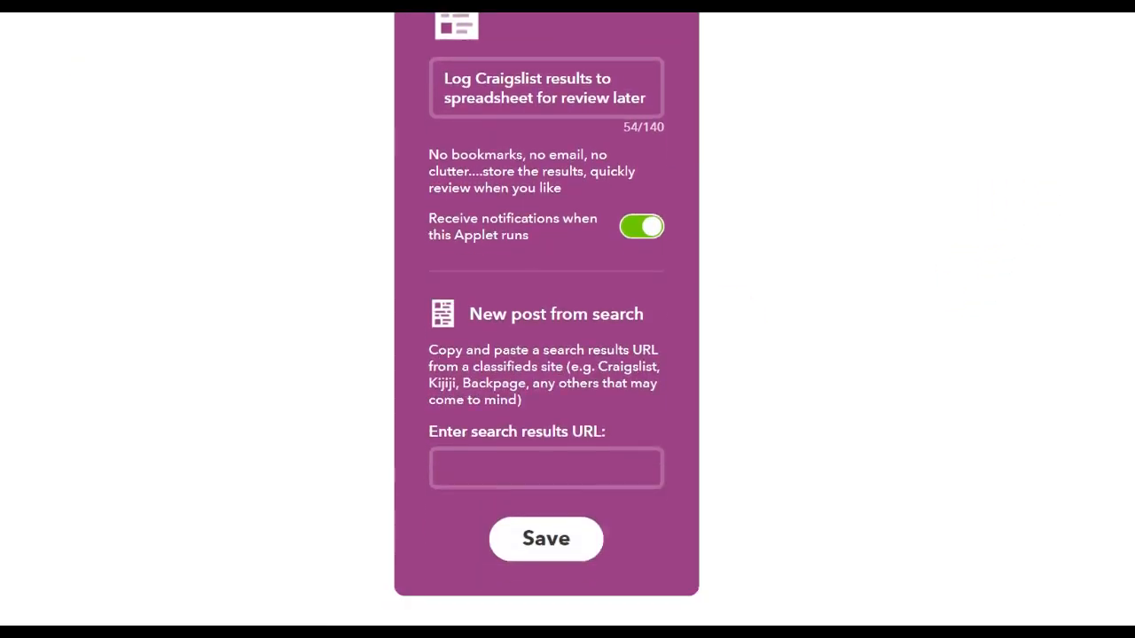
pyautogui.click(497, 468)
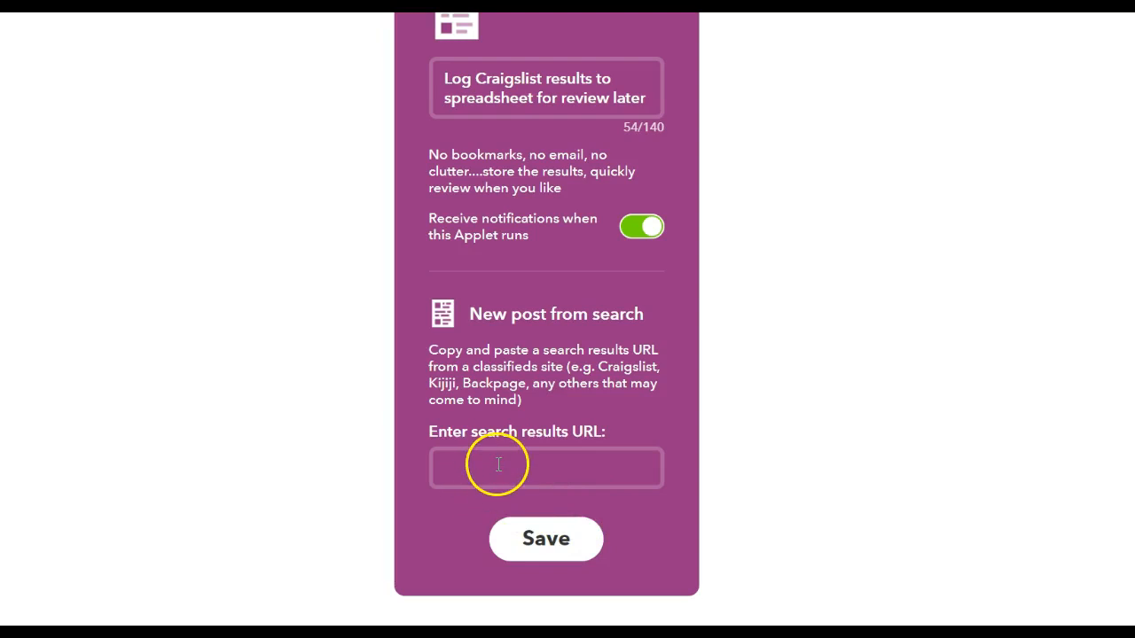
pyautogui.click(546, 468)
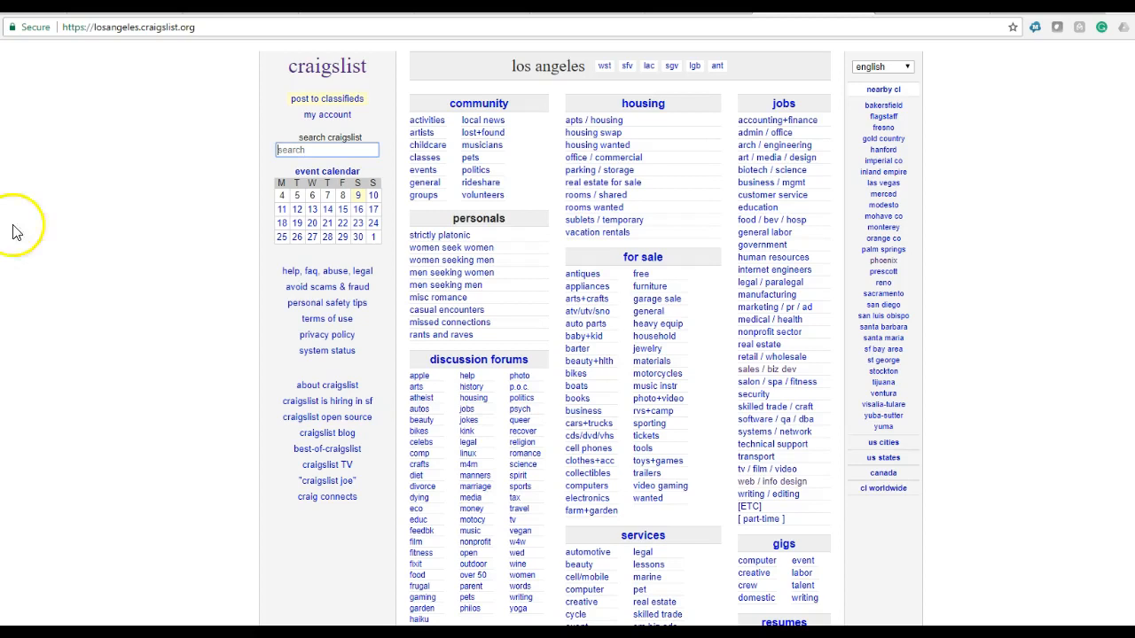
pyautogui.moveTo(758, 354)
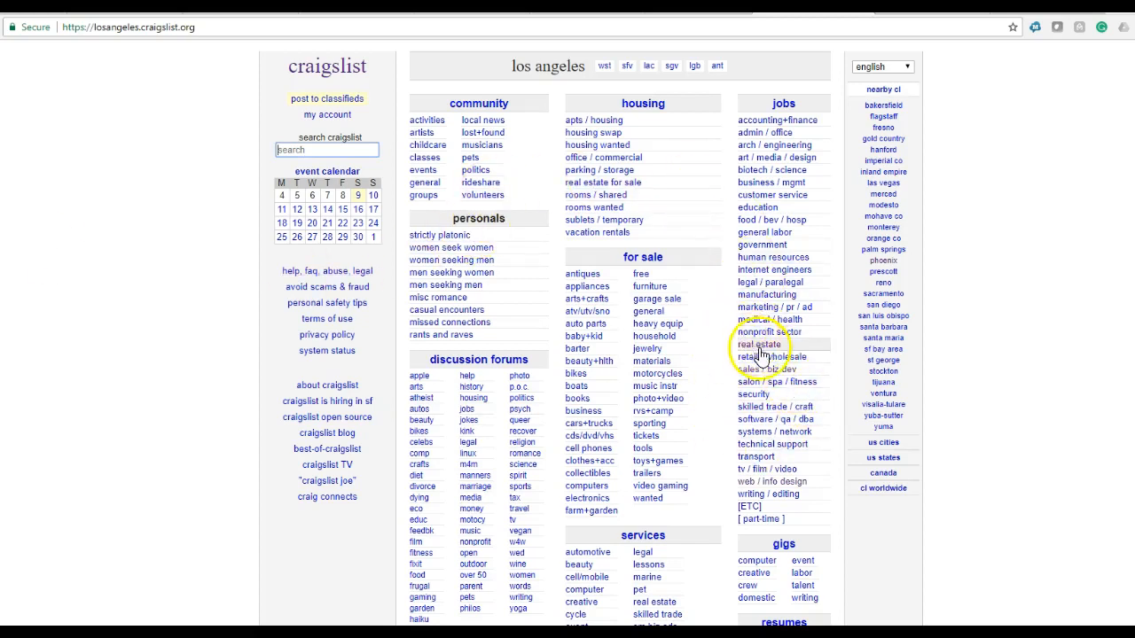
pyautogui.moveTo(763, 363)
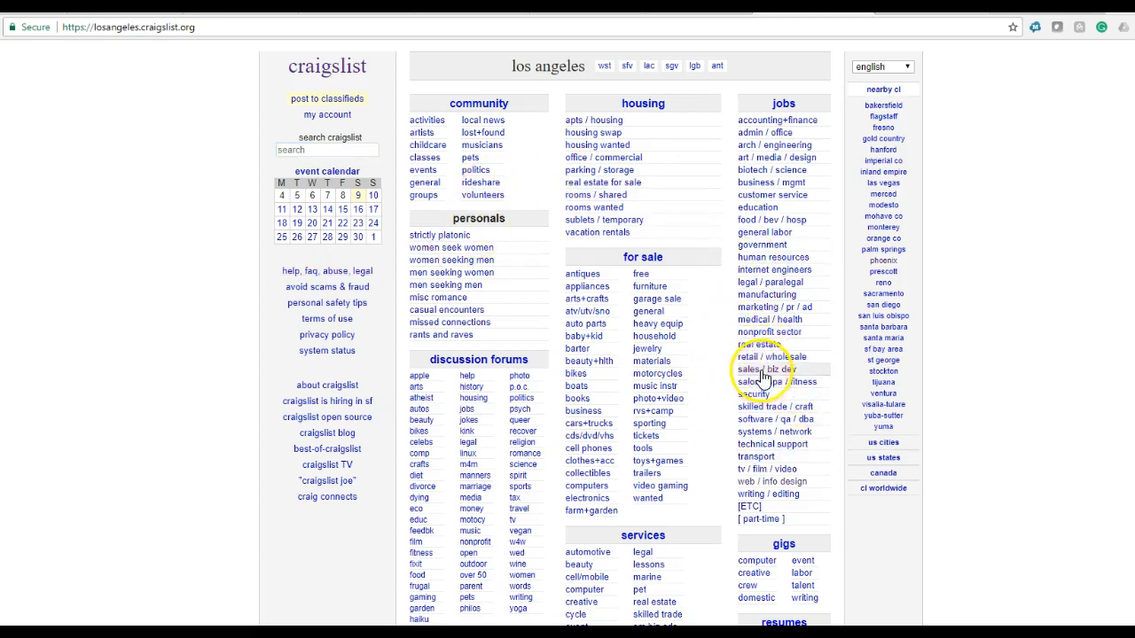
# Search Los Angeles Craigslist sales jobs for 'telemarketer' and select the results address to copy
pyautogui.click(755, 370)
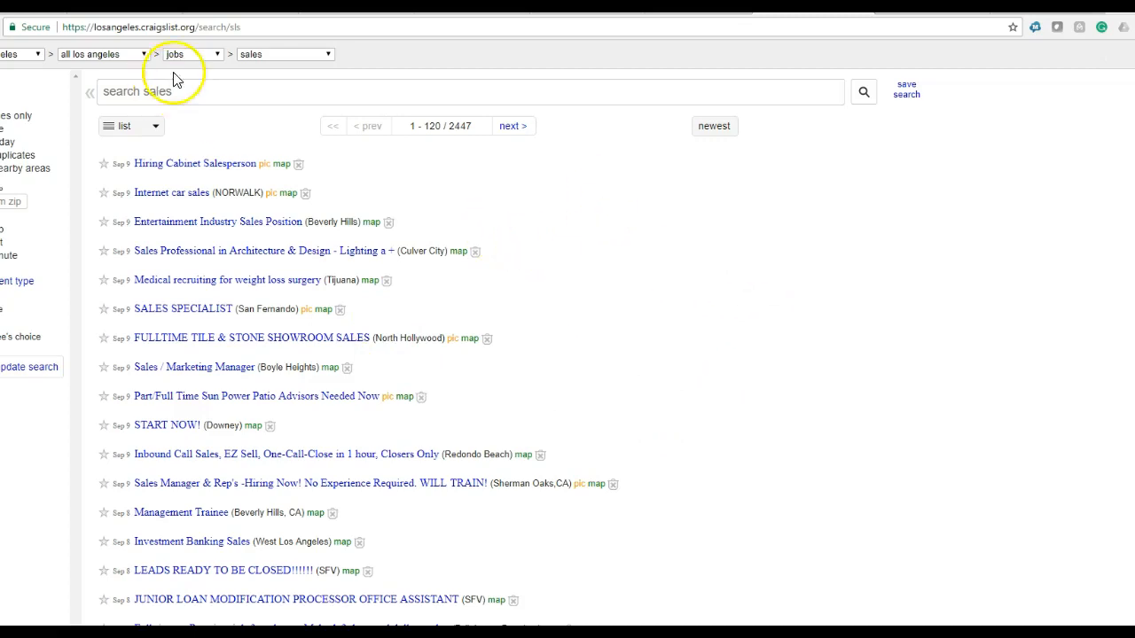
pyautogui.write('telemark')
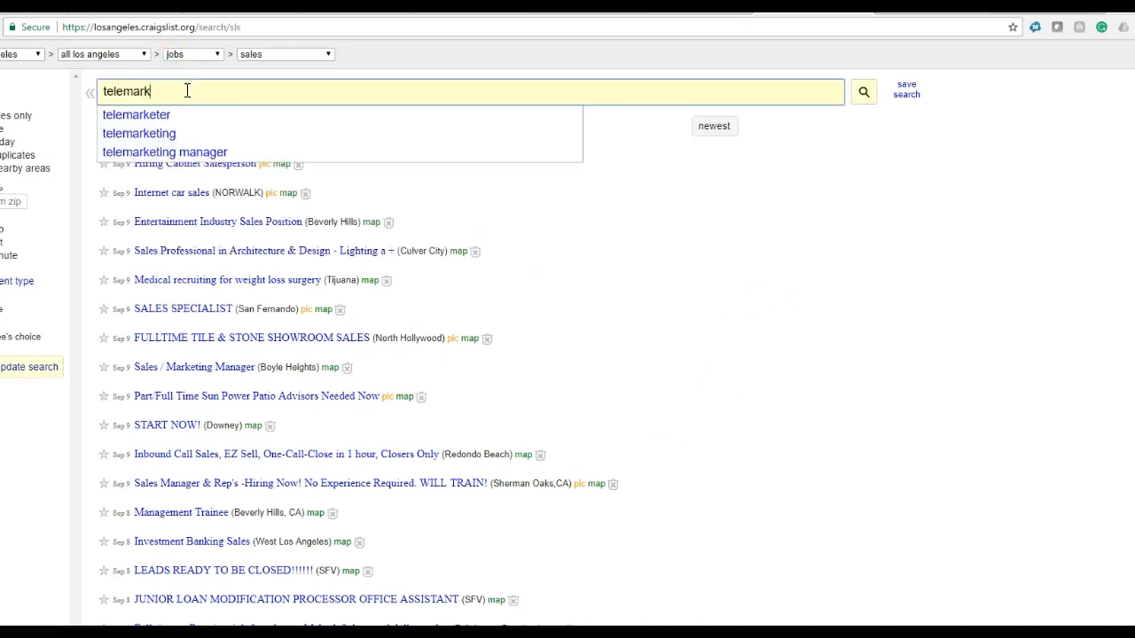
pyautogui.click(134, 113)
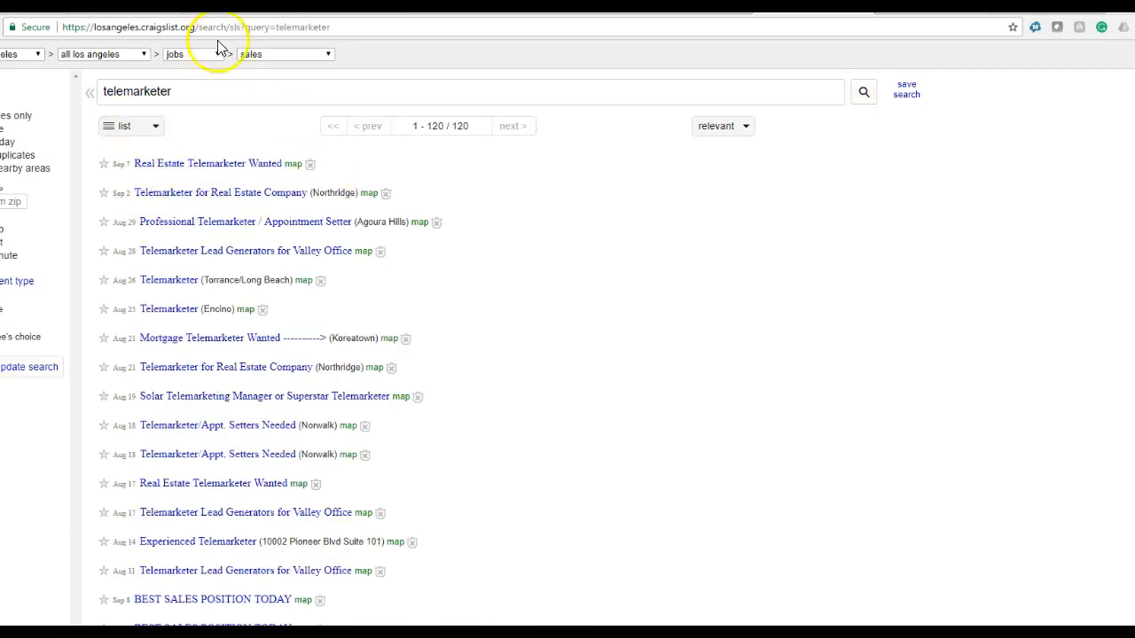
pyautogui.moveTo(275, 42)
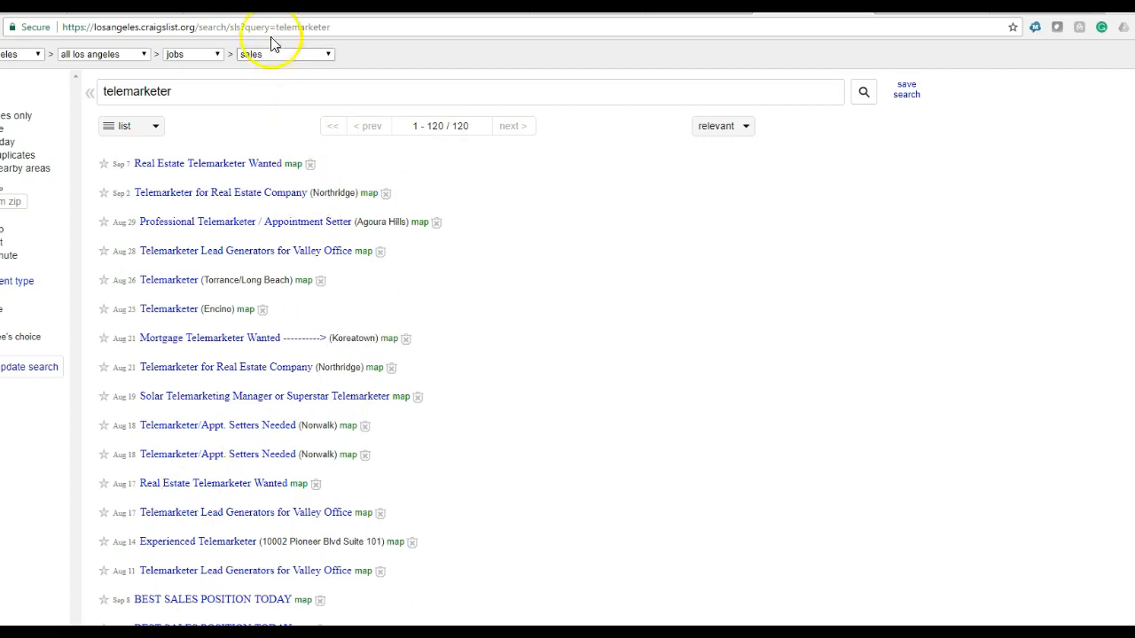
pyautogui.click(195, 27)
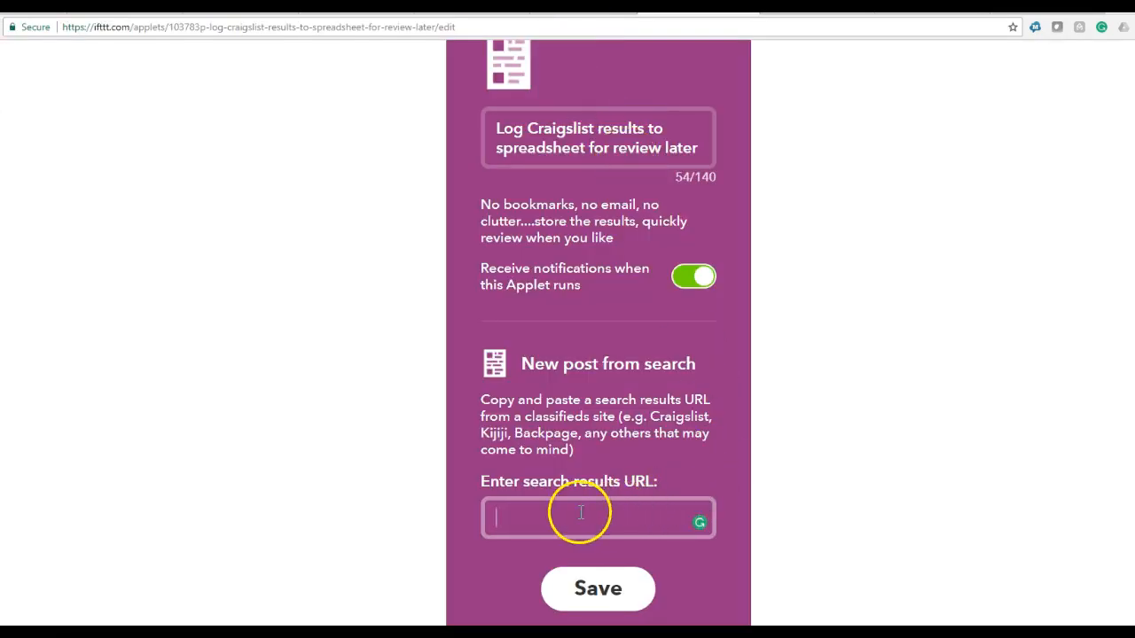
pyautogui.write('https://losangeles.craigslist.org/search/sls?query=telemarketer')
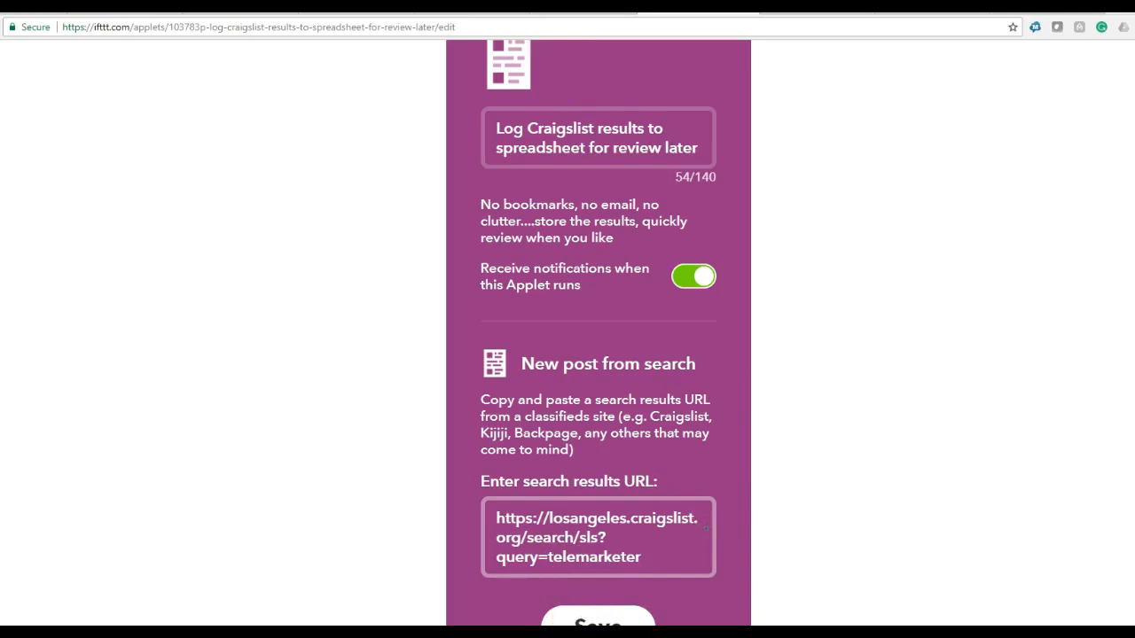
pyautogui.scroll(-3)
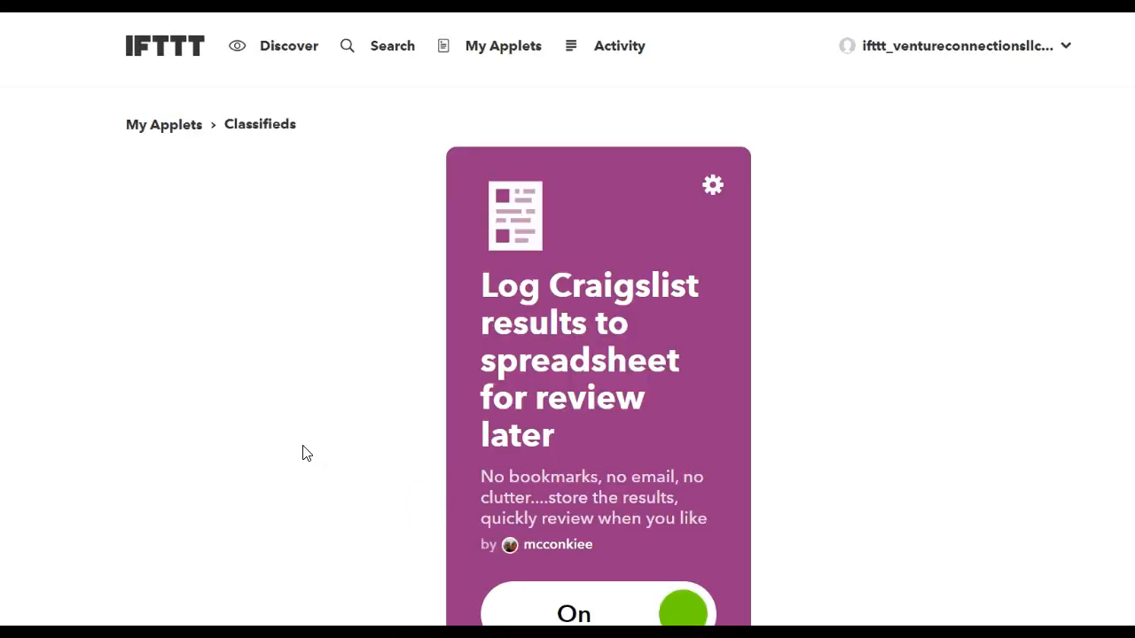
pyautogui.click(682, 609)
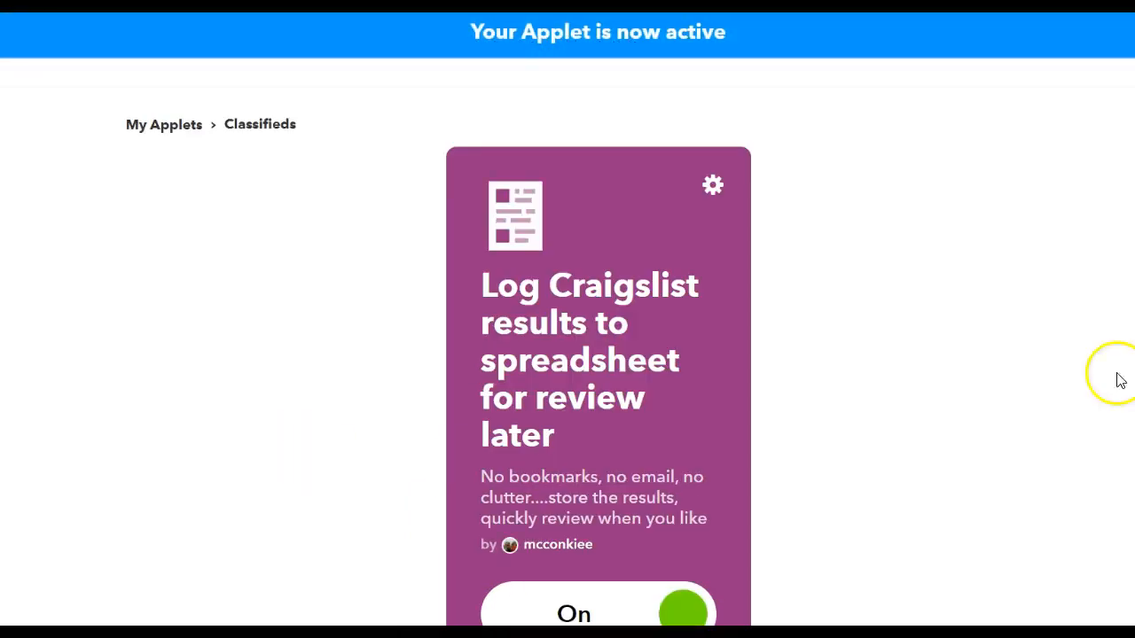
pyautogui.scroll(-3)
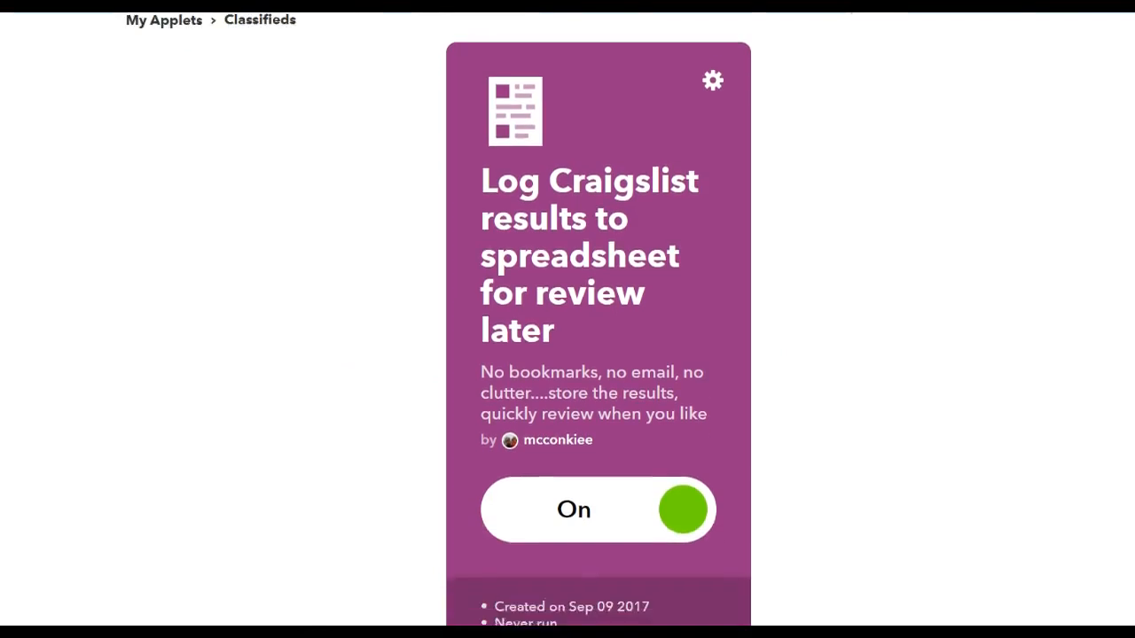
pyautogui.scroll(-3)
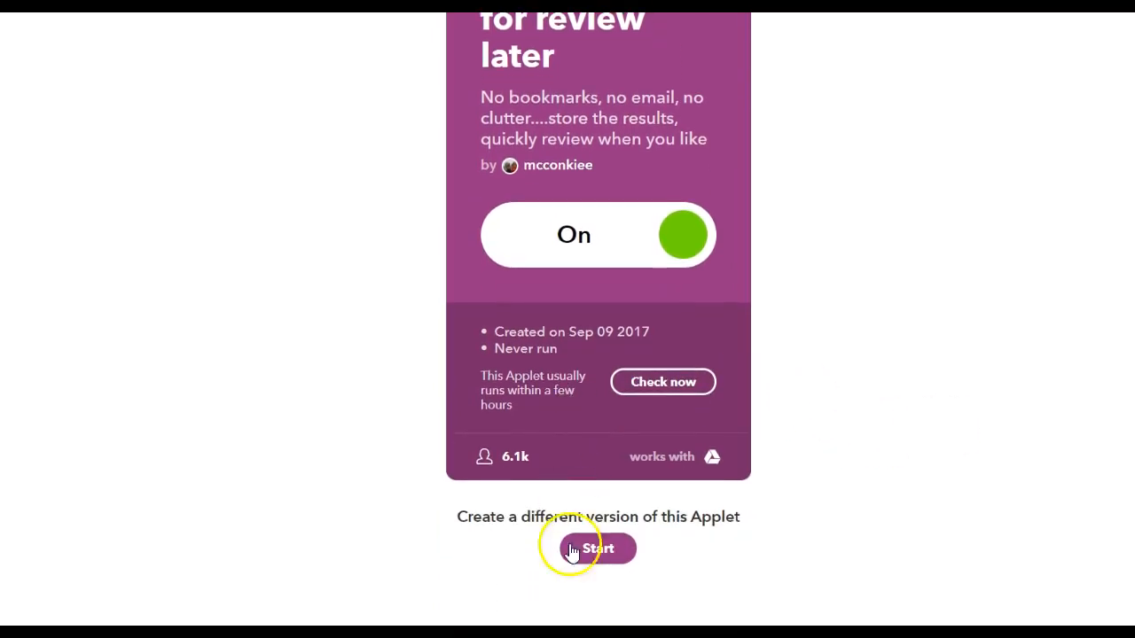
# Start a different version of the Craigslist logging applet and reach its Configure page
pyautogui.click(585, 548)
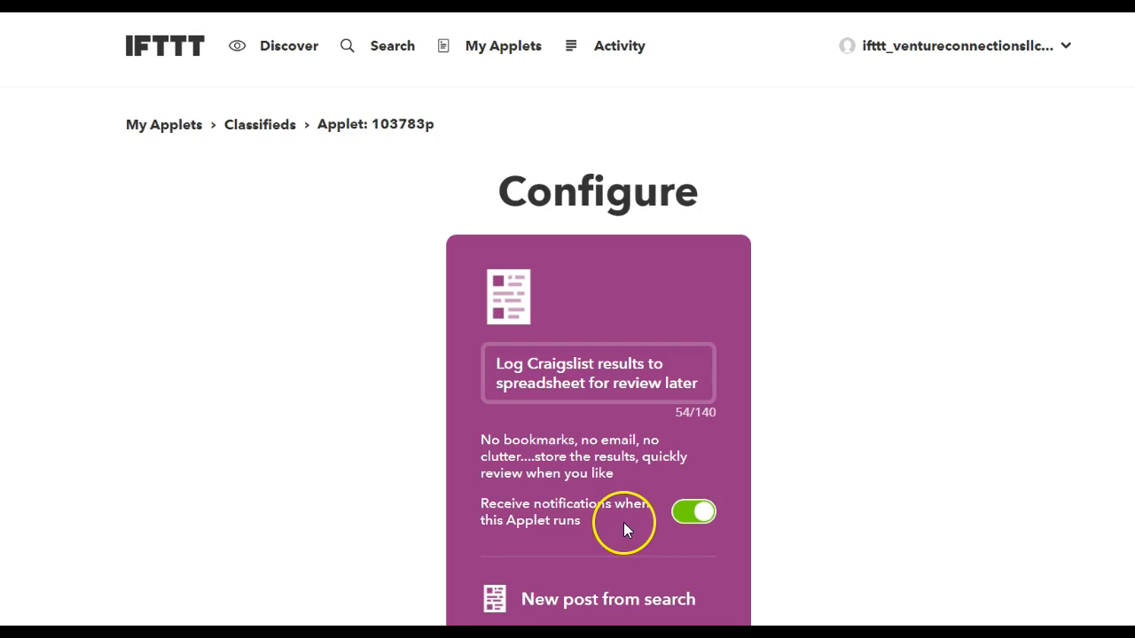
pyautogui.moveTo(624, 523)
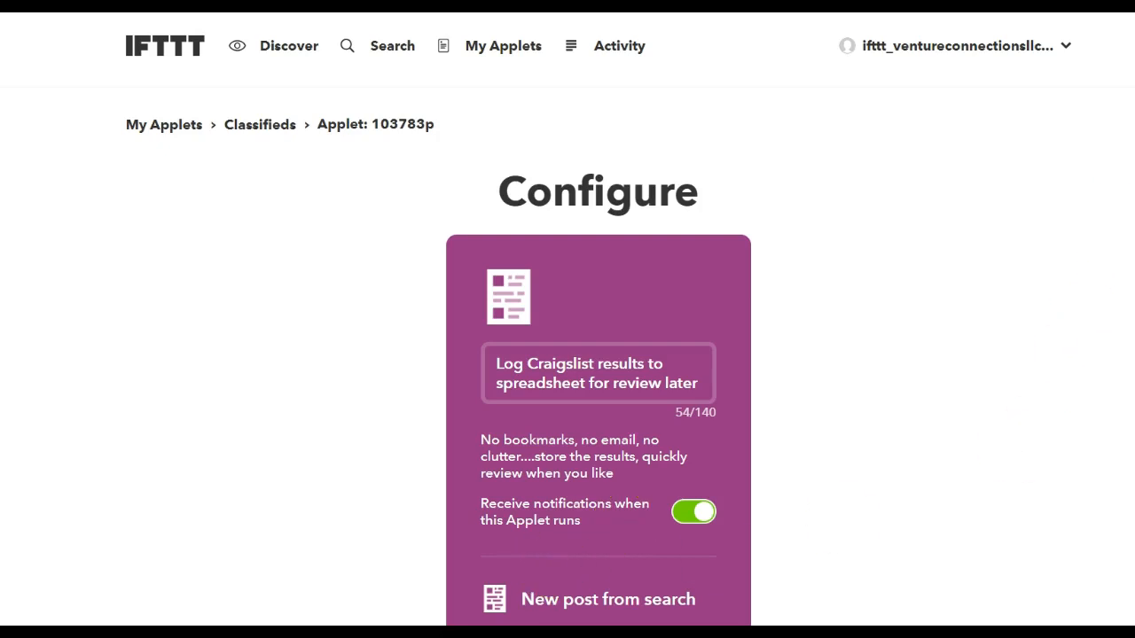
pyautogui.scroll(-3)
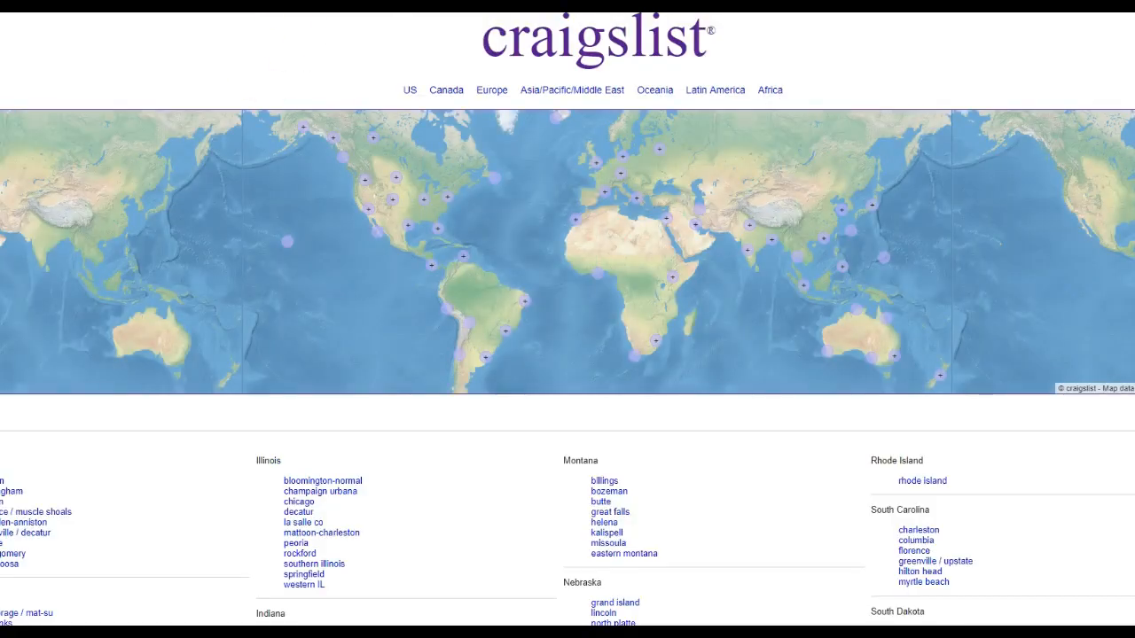
# Scroll the Craigslist worldwide directory toward the California city sites
pyautogui.scroll(-3)
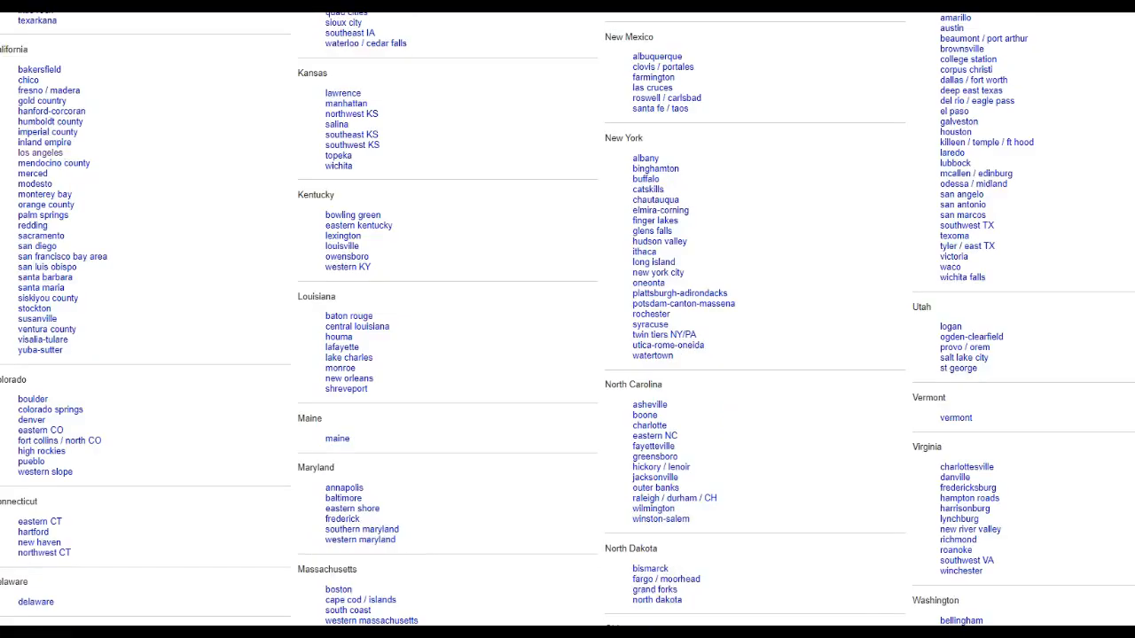
pyautogui.moveTo(567, 457)
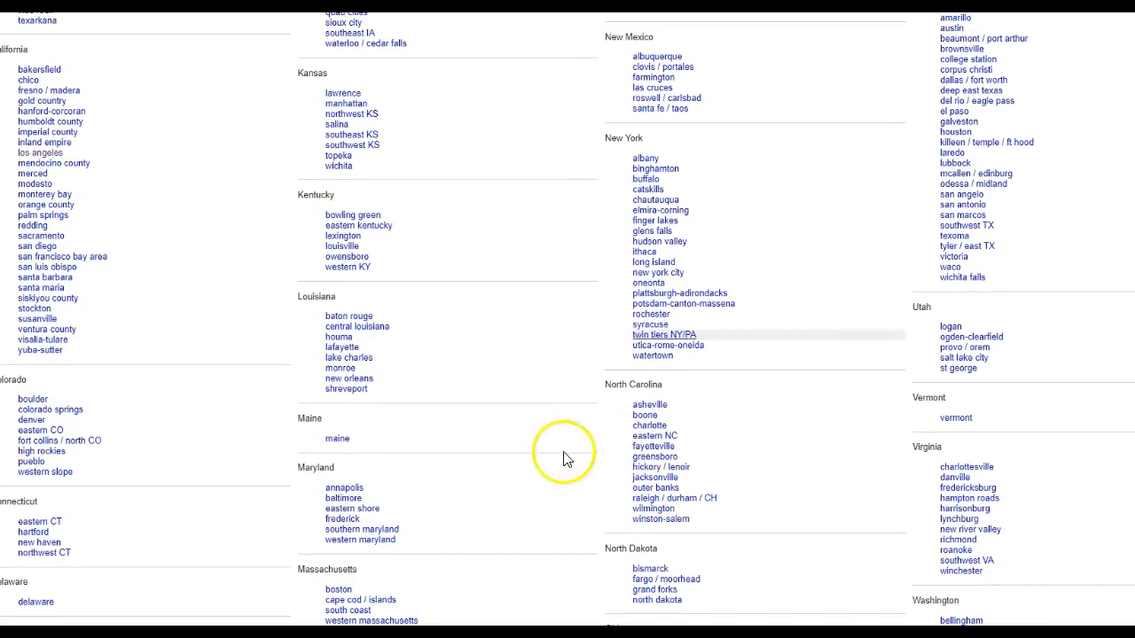
pyautogui.scroll(3)
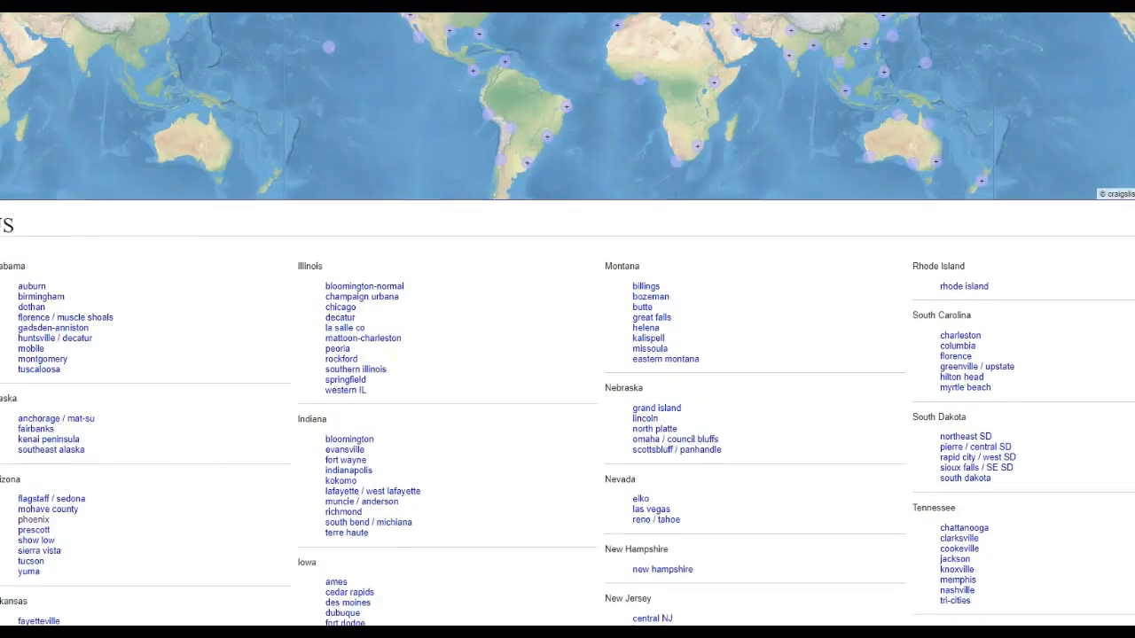
pyautogui.scroll(-3)
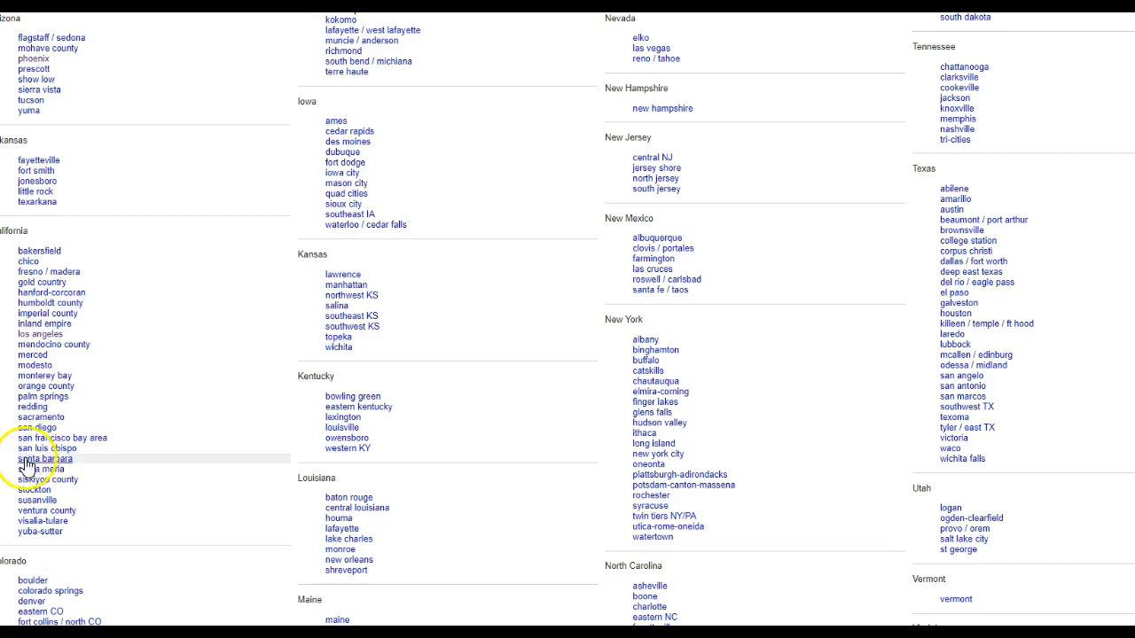
pyautogui.moveTo(64, 438)
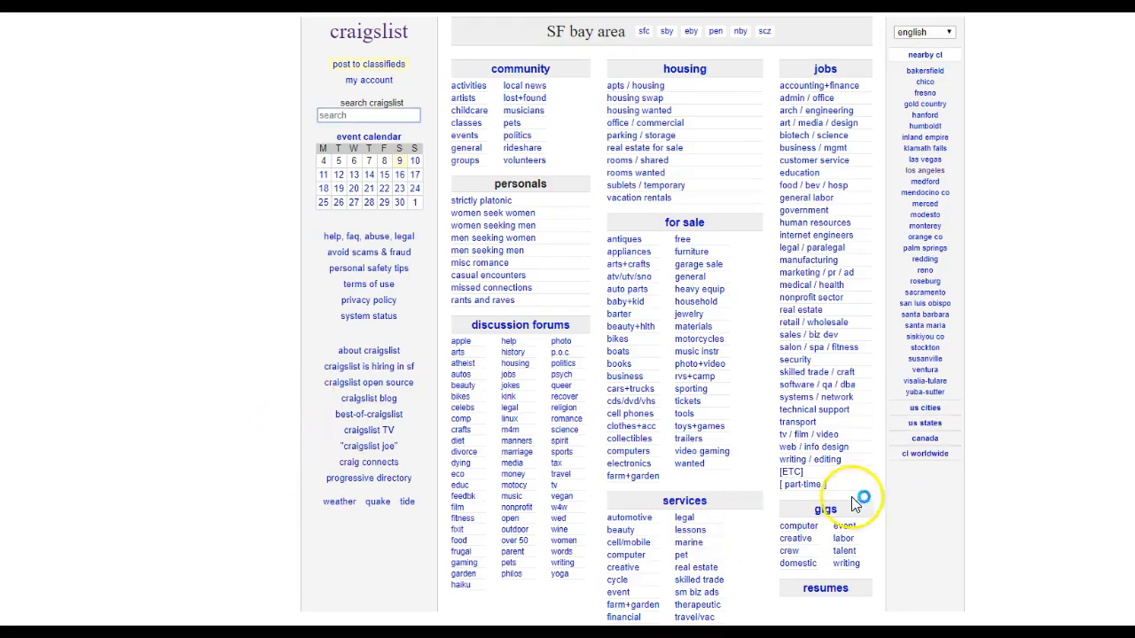
# Search SF bay area Craigslist sales jobs for 'telemarketer' and copy the results address
pyautogui.click(811, 334)
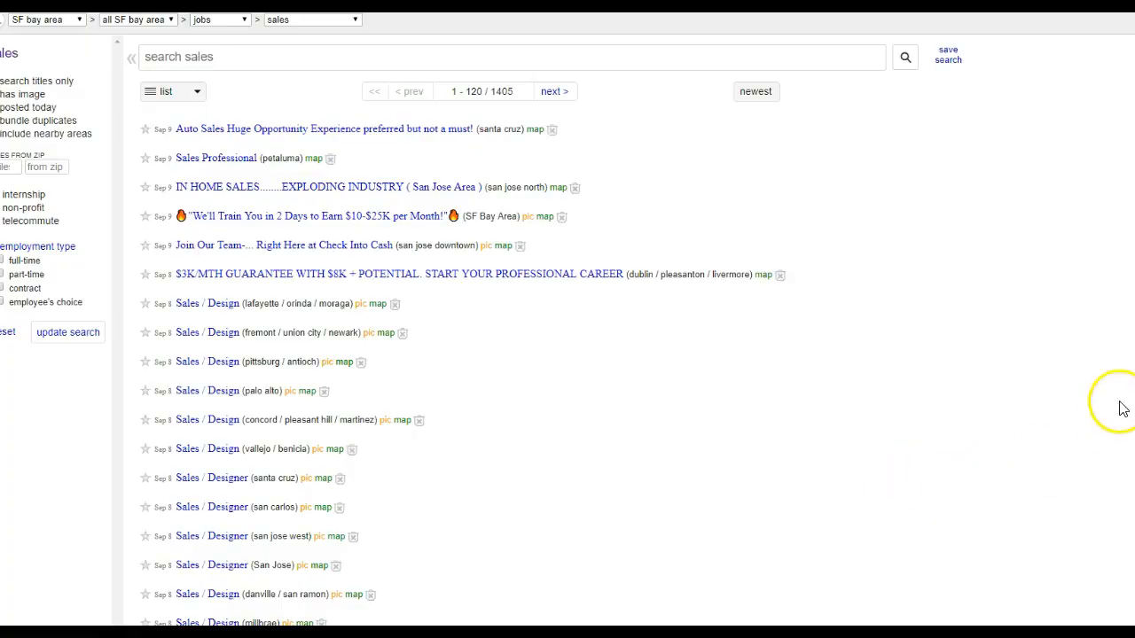
pyautogui.write('telemar')
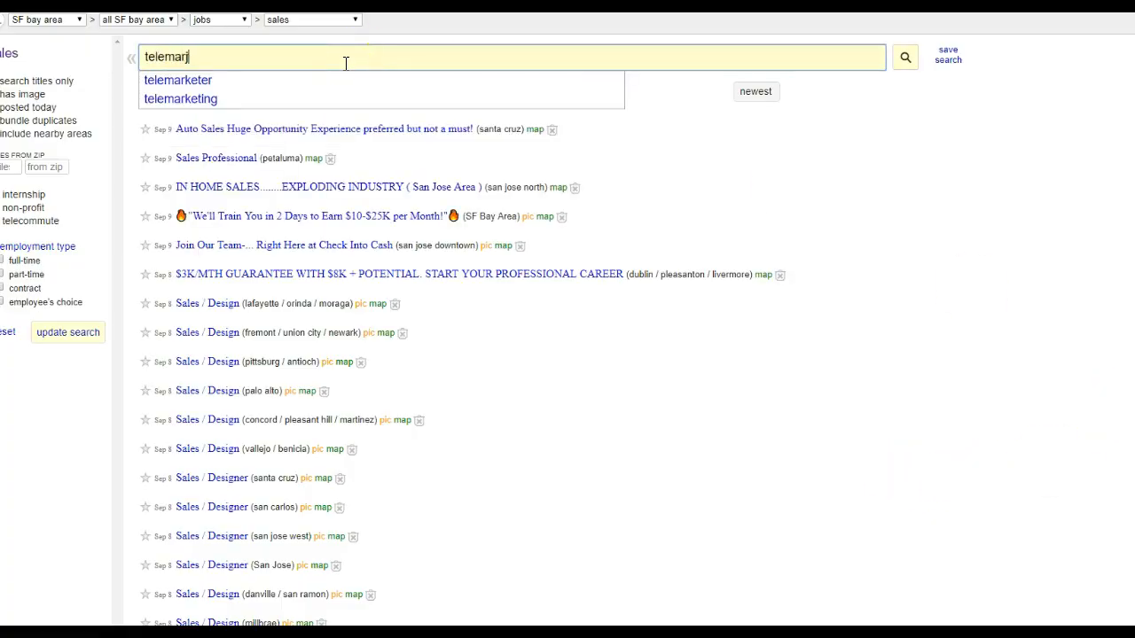
pyautogui.press('Backspace')
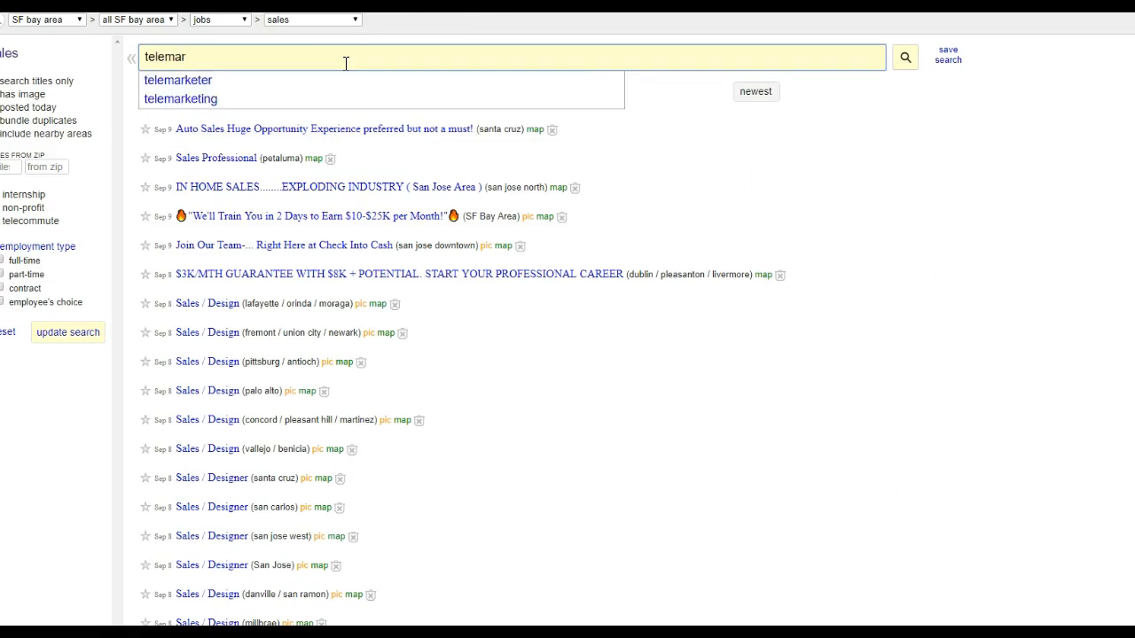
pyautogui.click(177, 80)
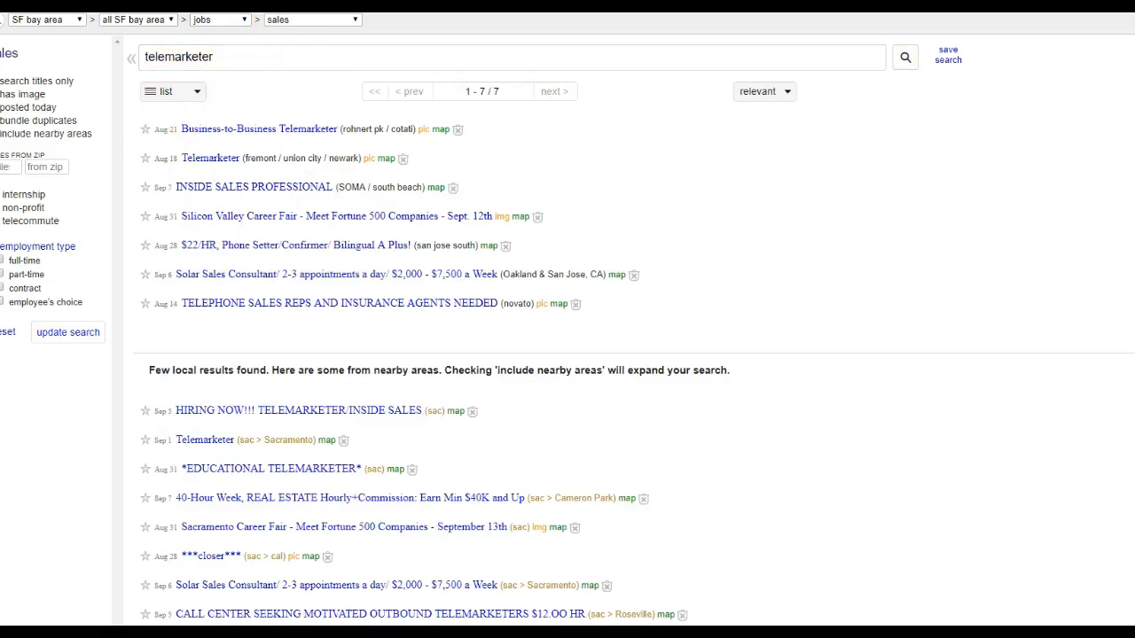
pyautogui.rightClick(222, 28)
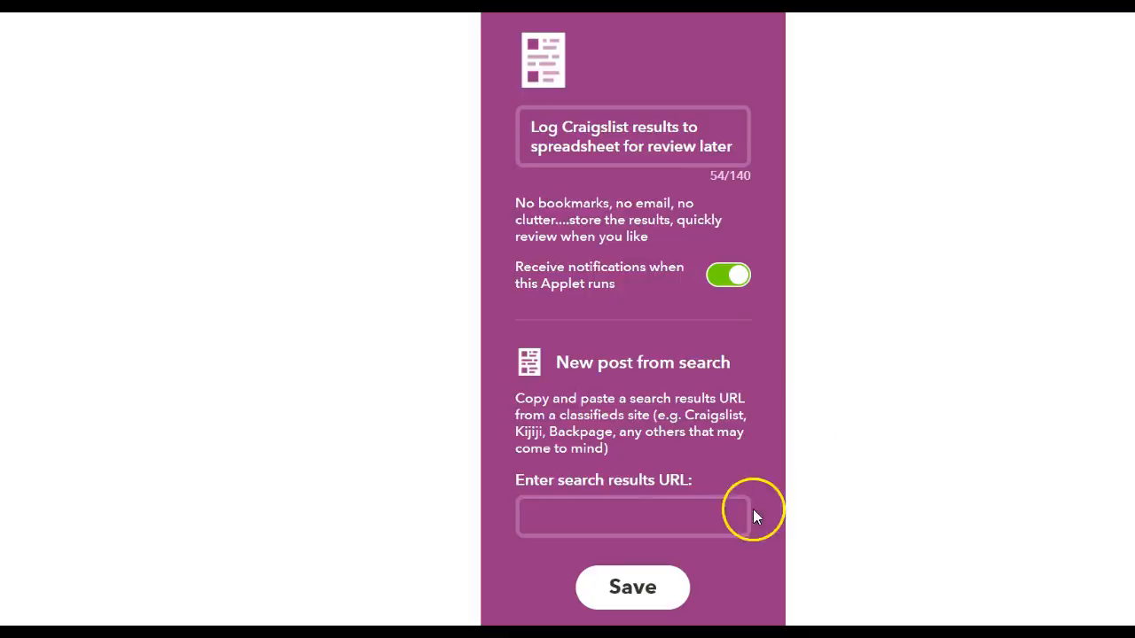
# Fill the second applet's search results URL with the SF bay area telemarketer address and save it
pyautogui.click(631, 518)
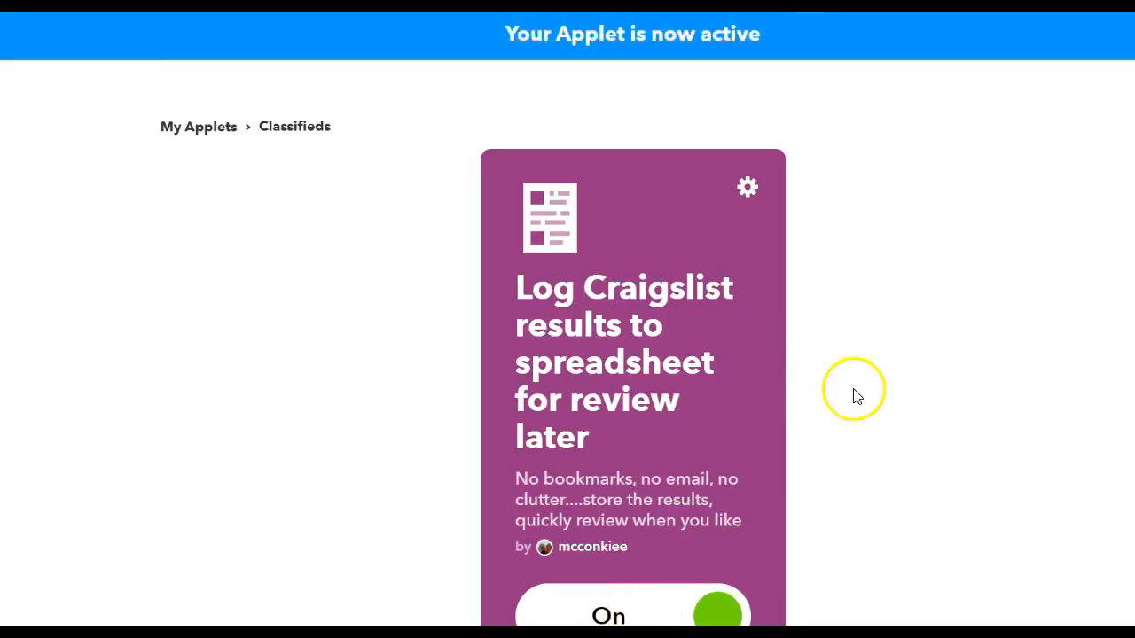
pyautogui.scroll(-3)
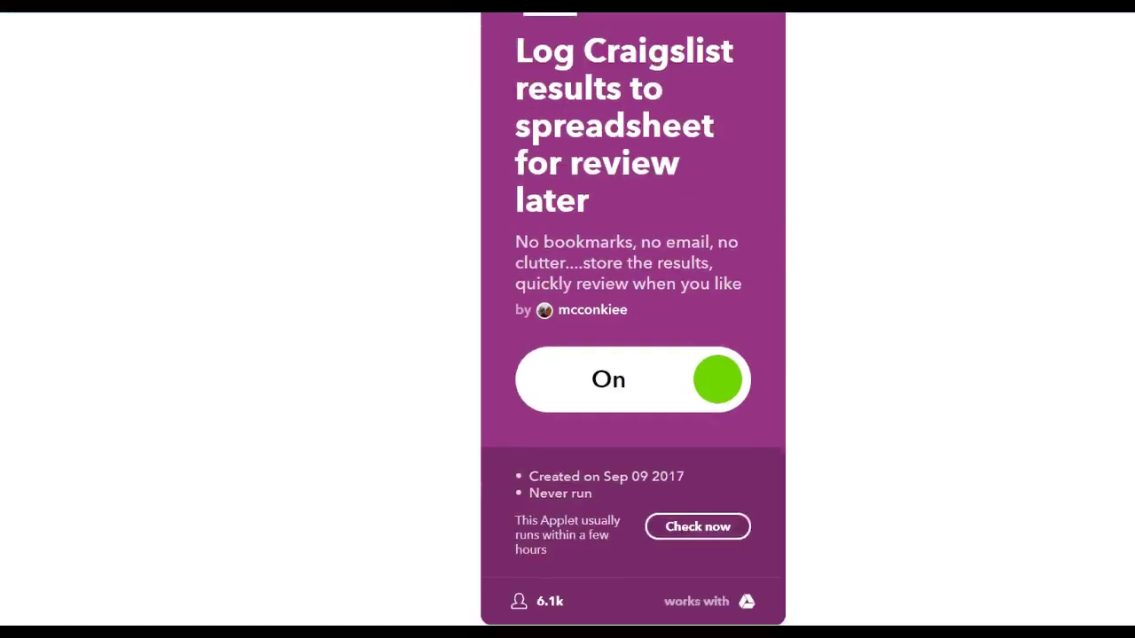
pyautogui.scroll(-3)
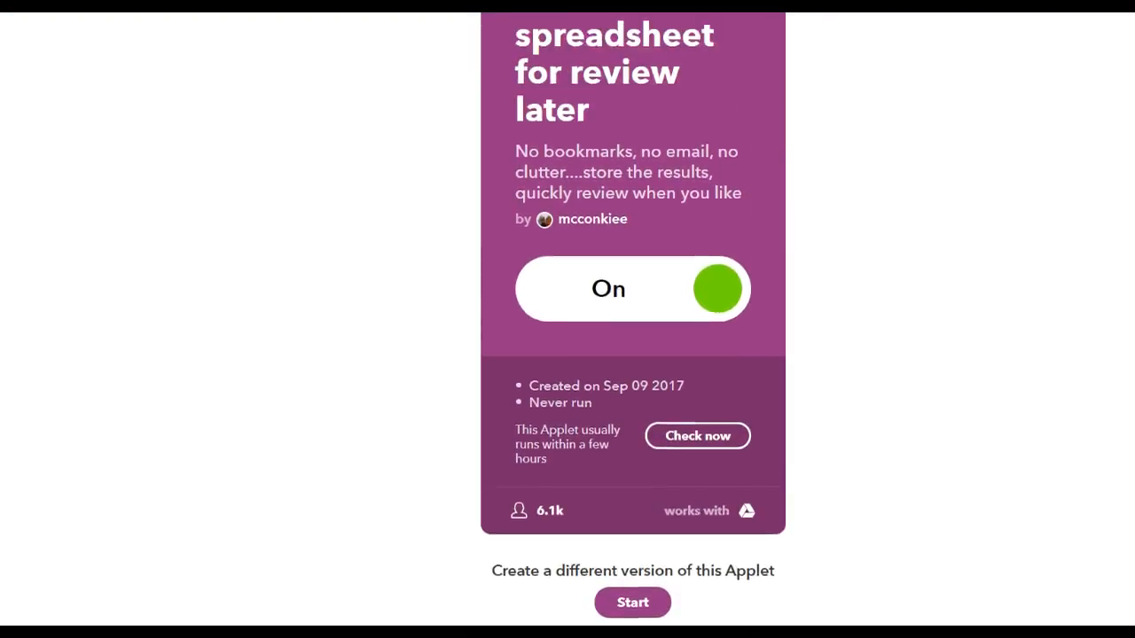
pyautogui.scroll(3)
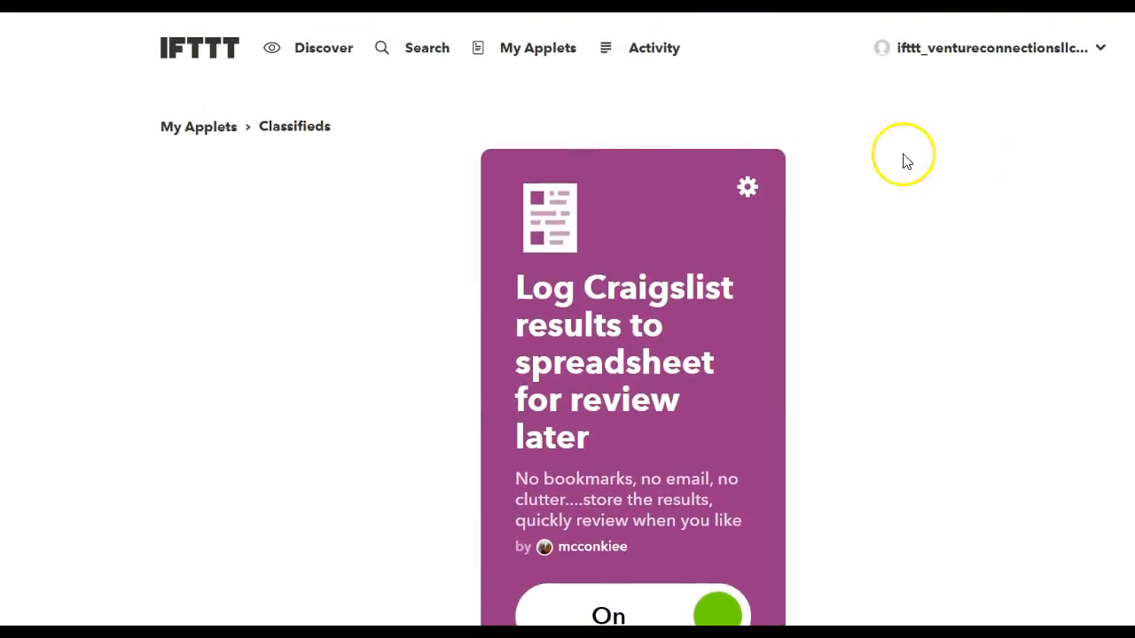
pyautogui.moveTo(778, 181)
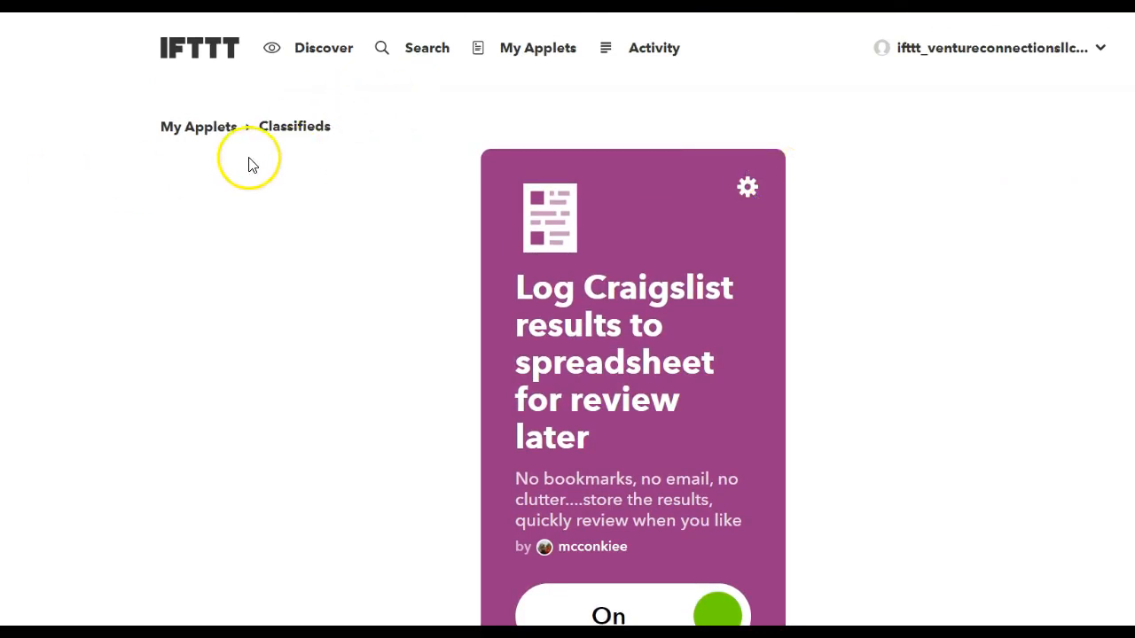
pyautogui.moveTo(252, 166)
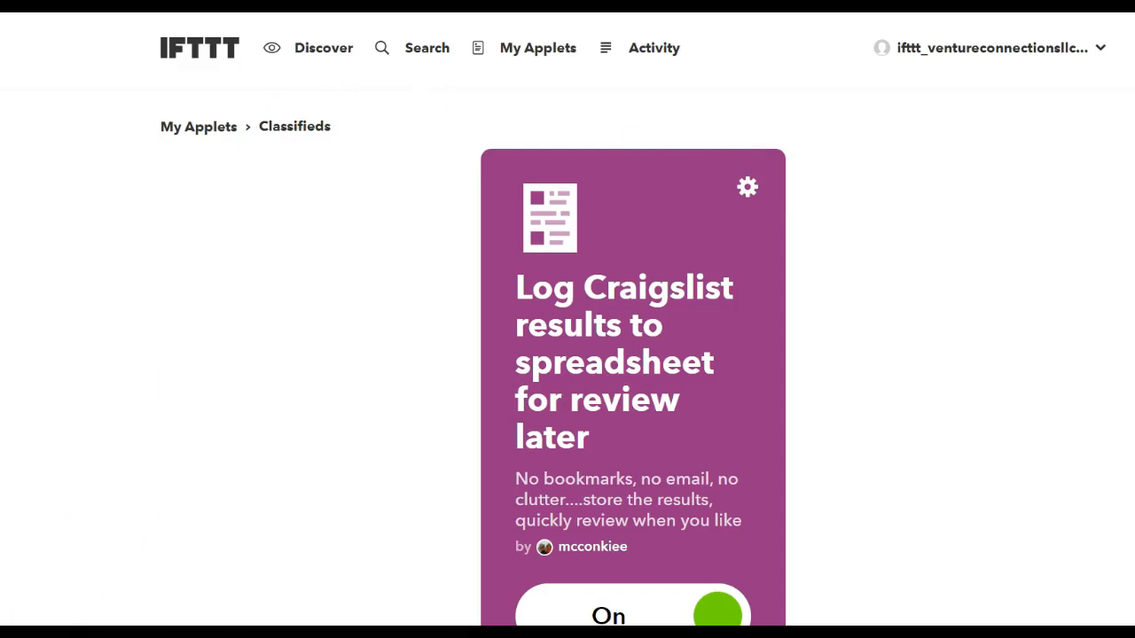
pyautogui.moveTo(177, 56)
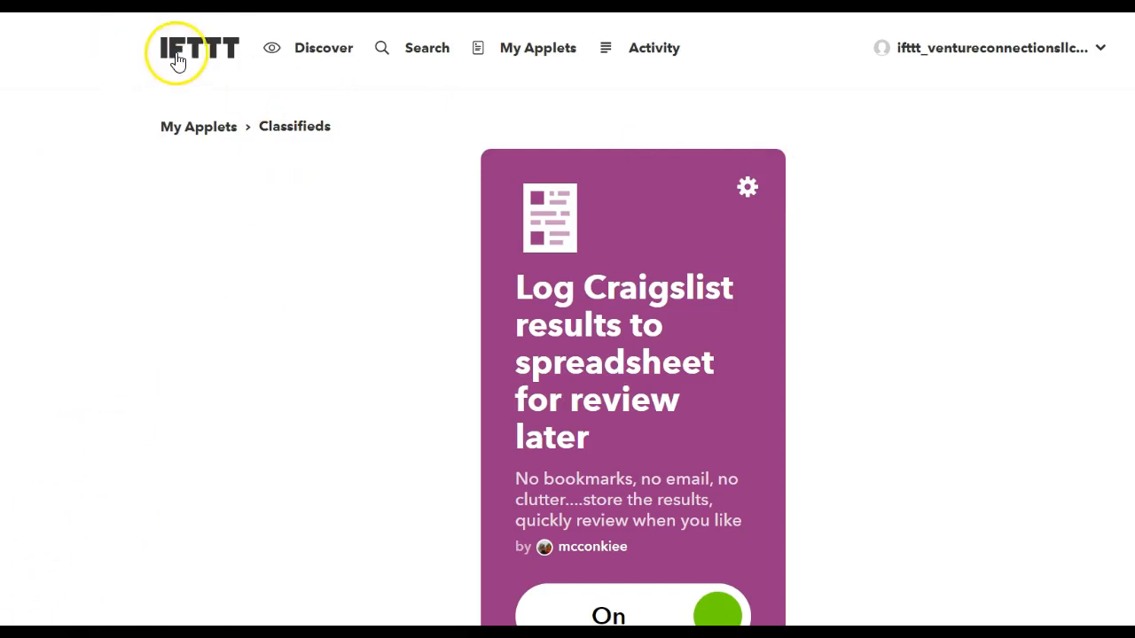